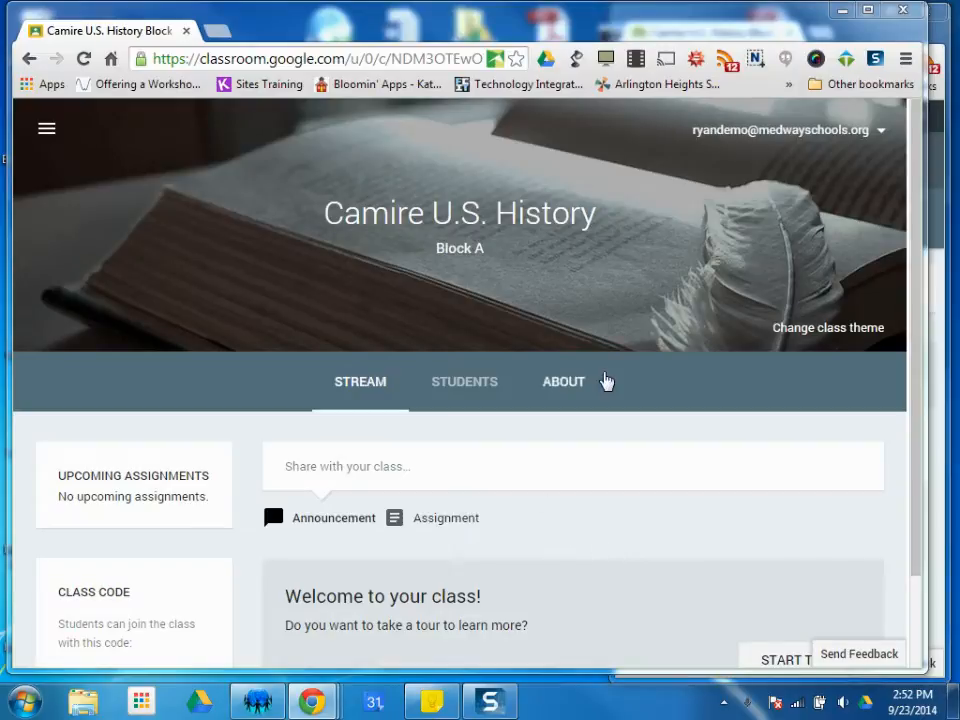
mouse_move(532, 444)
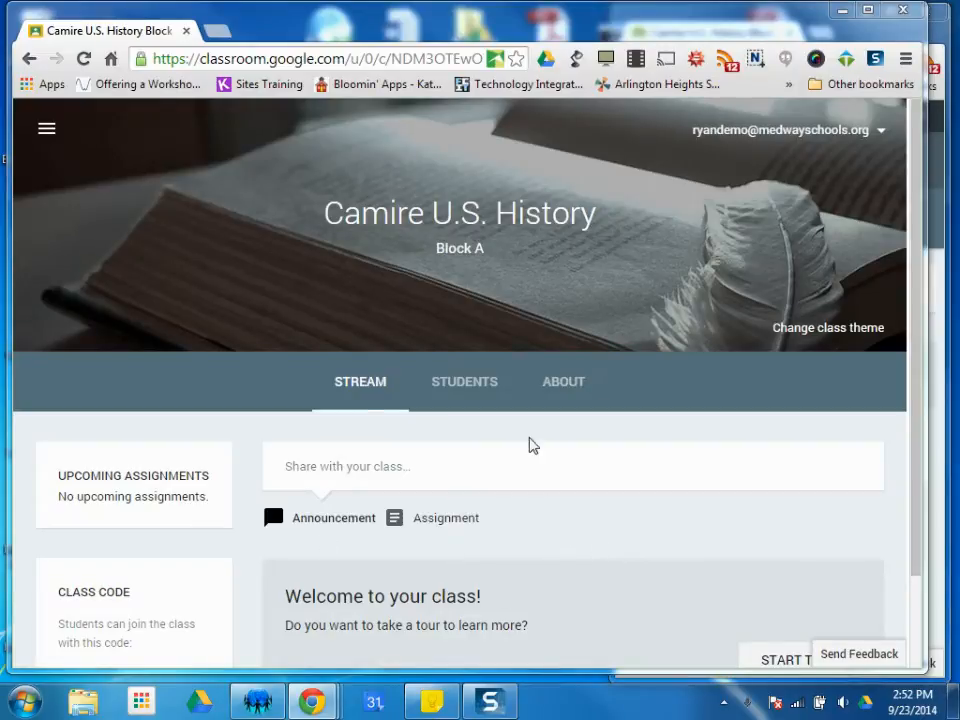
mouse_move(360, 390)
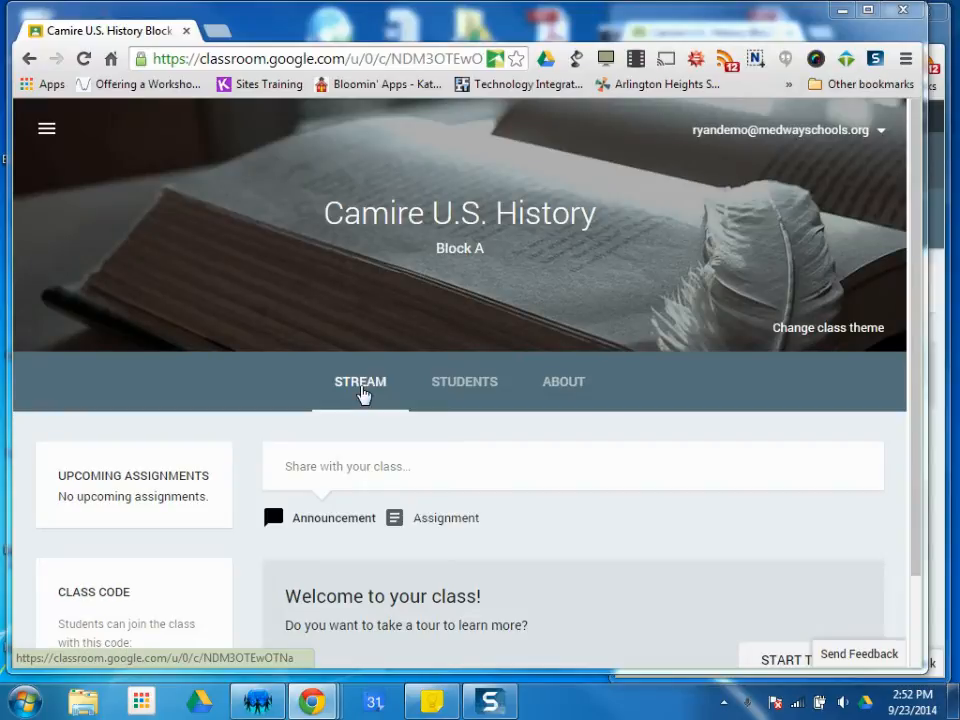
mouse_move(360, 512)
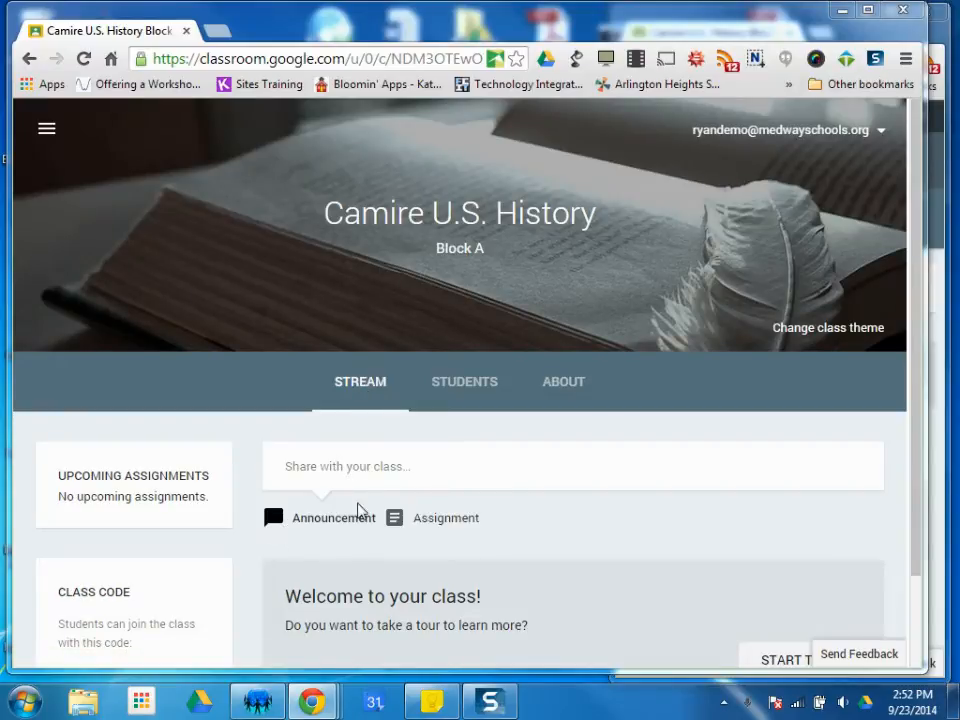
mouse_move(324, 518)
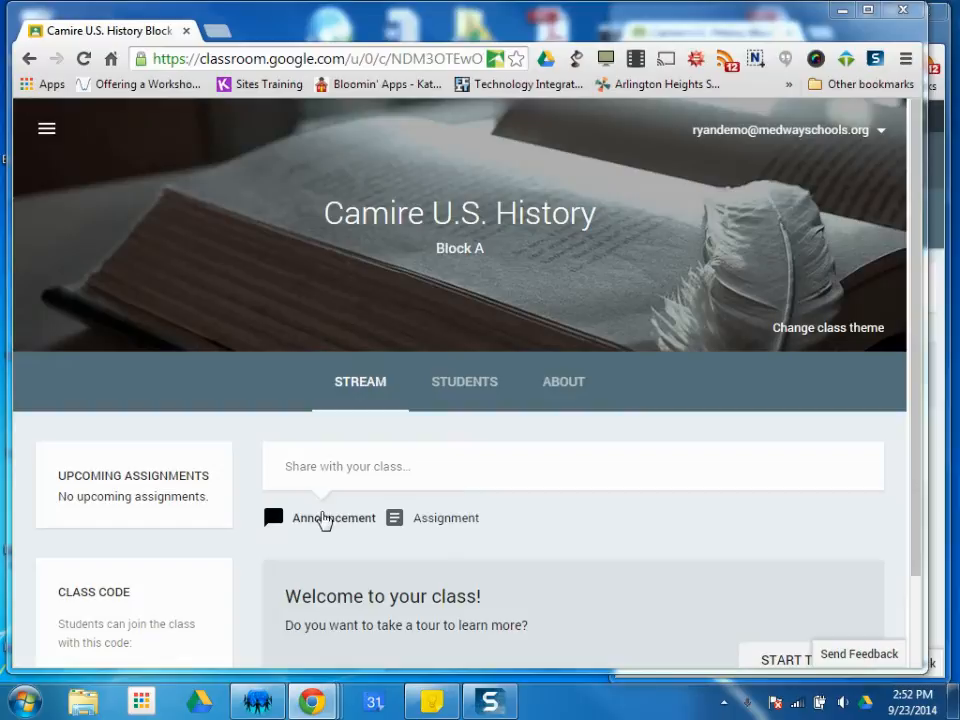
mouse_move(332, 520)
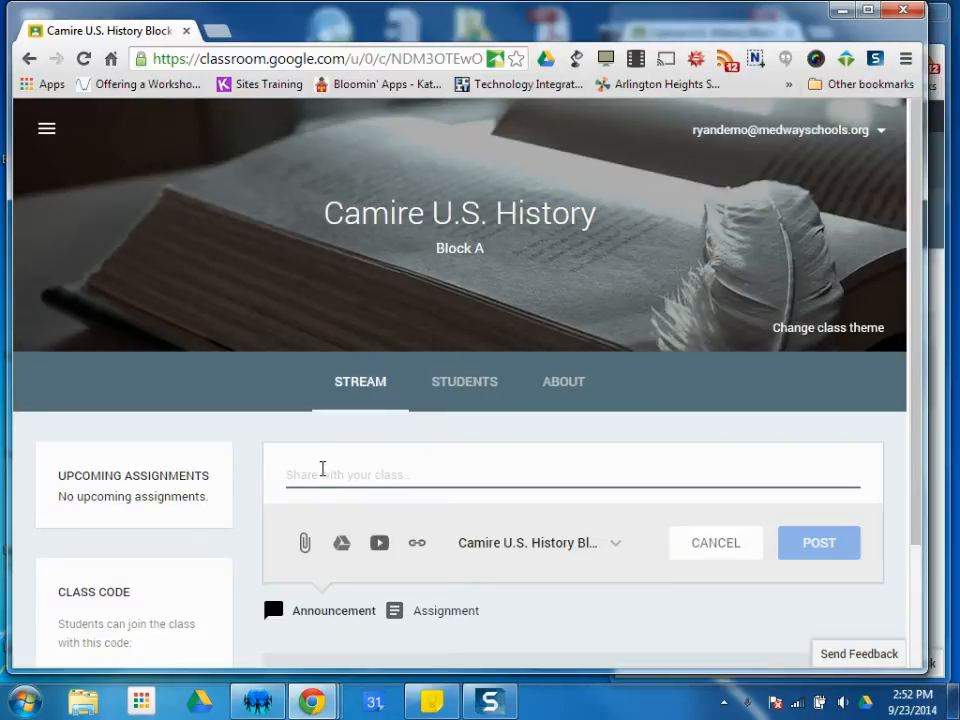
- Enter the announcement text 'Welcome to my new Google Classroom.' in the share box
text(Welcome)
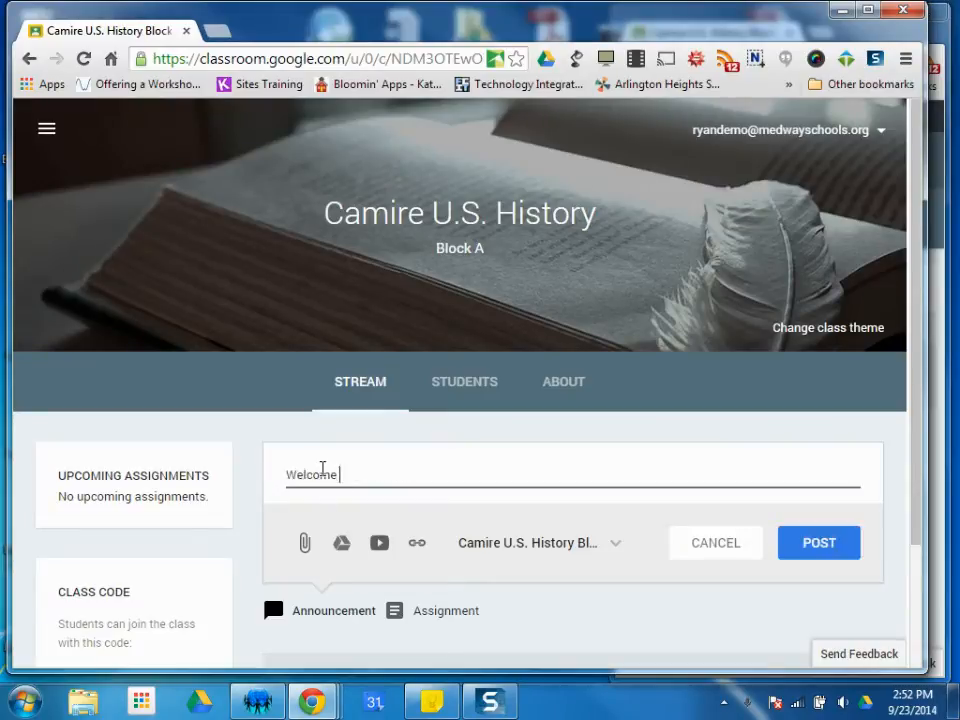
text(to)
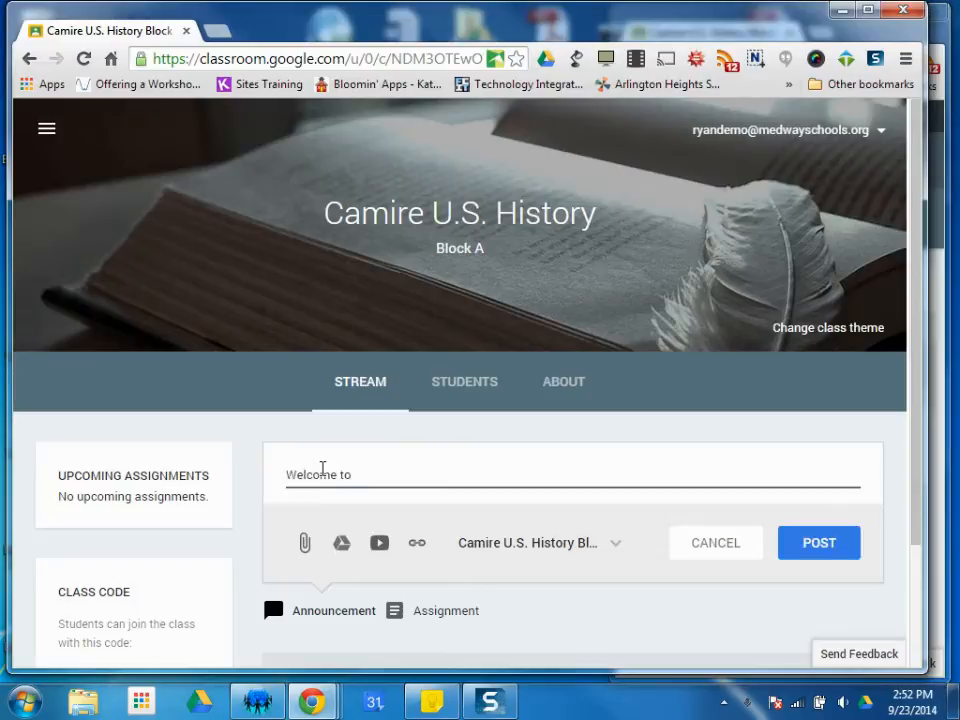
text(my new Google)
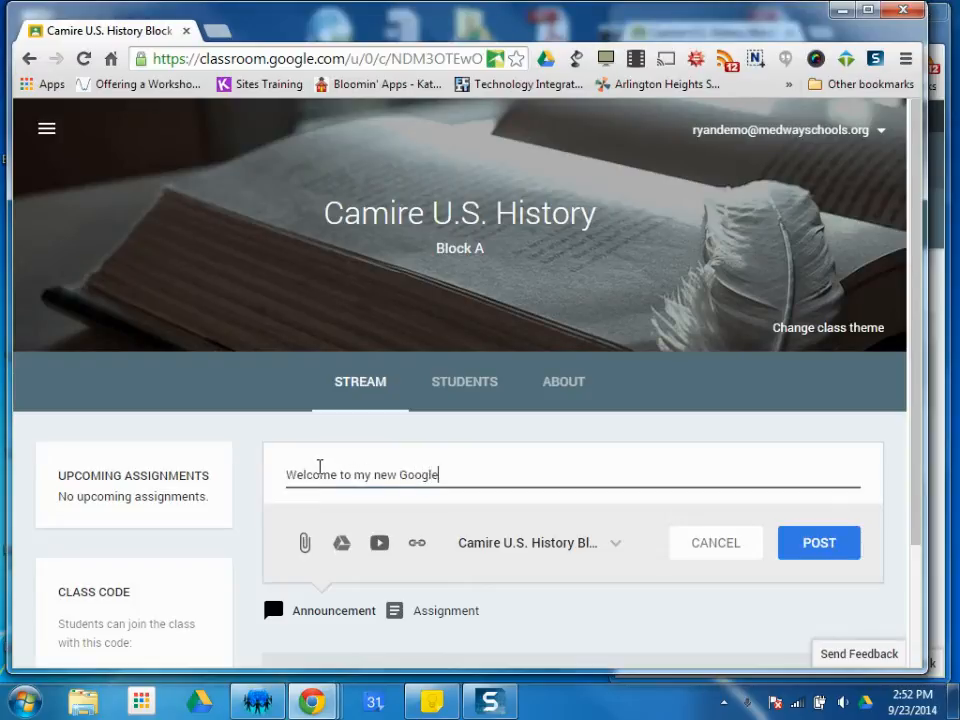
text(Classroom.)
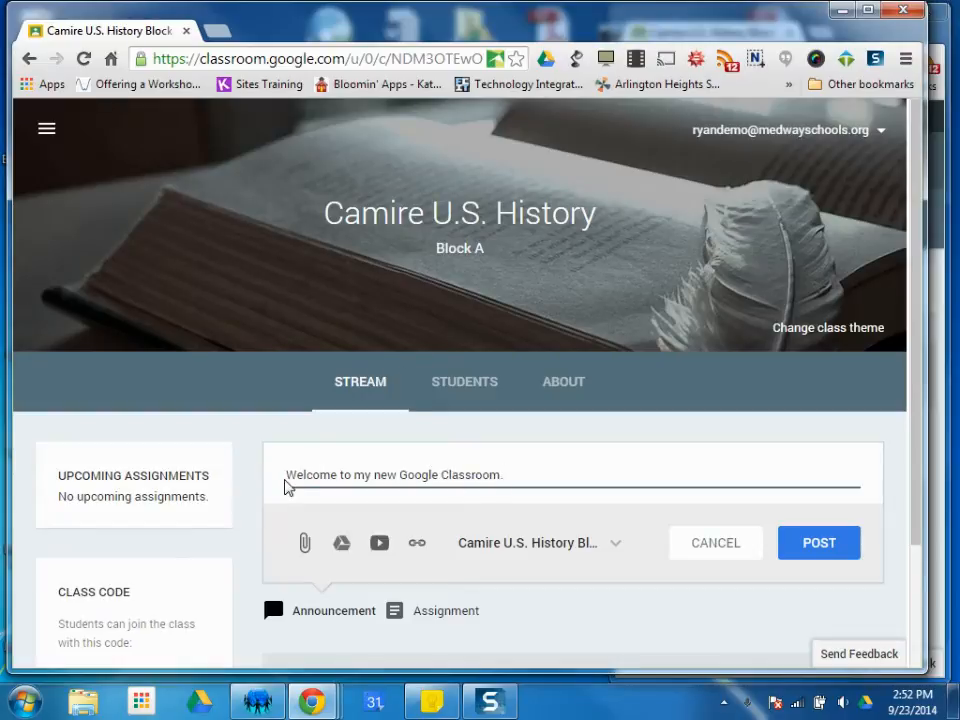
mouse_move(462, 458)
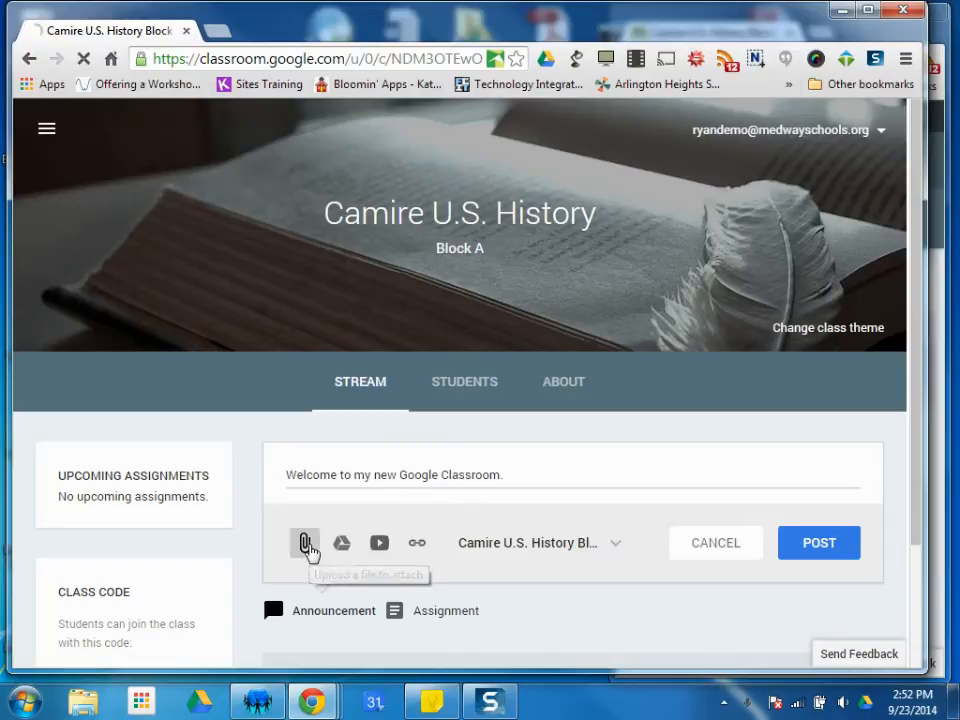
- Start attaching a file, backing out of the computer file browser without choosing
click(304, 542)
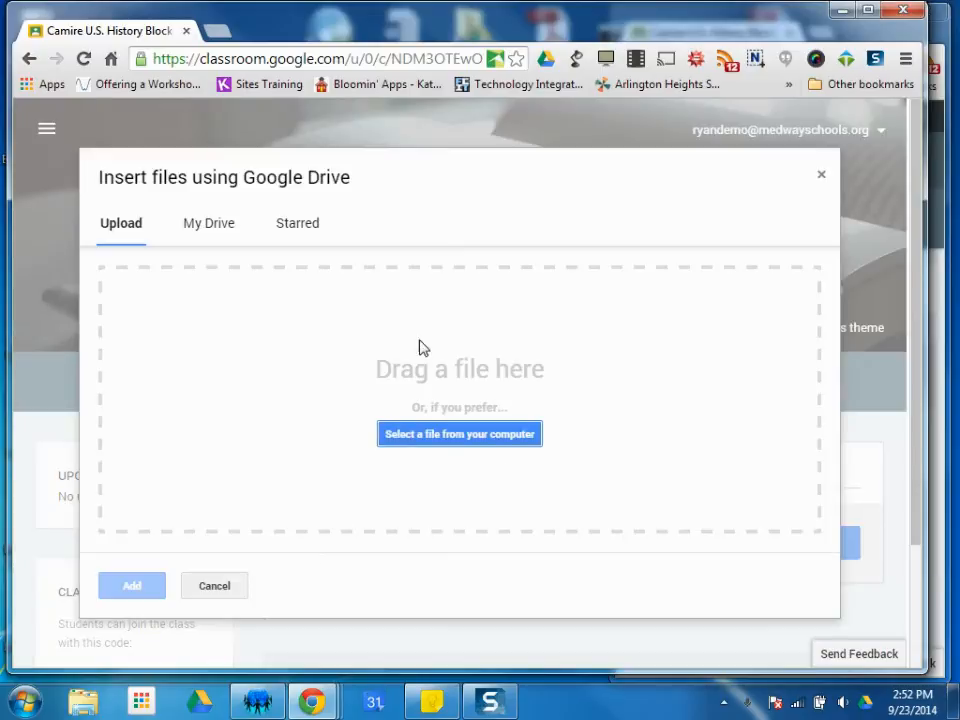
click(460, 432)
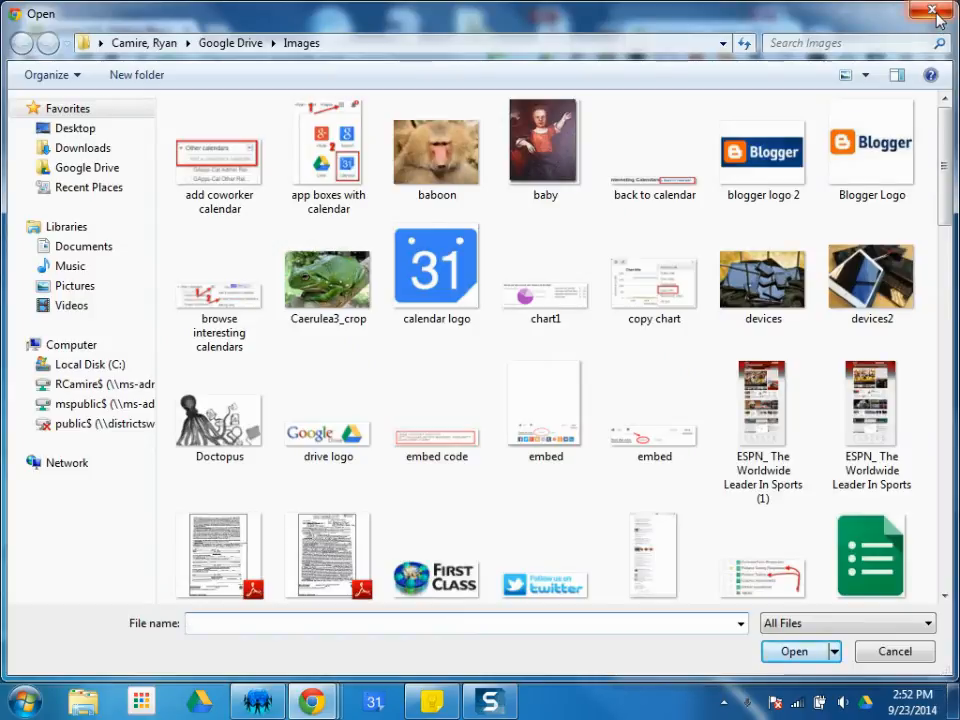
click(928, 12)
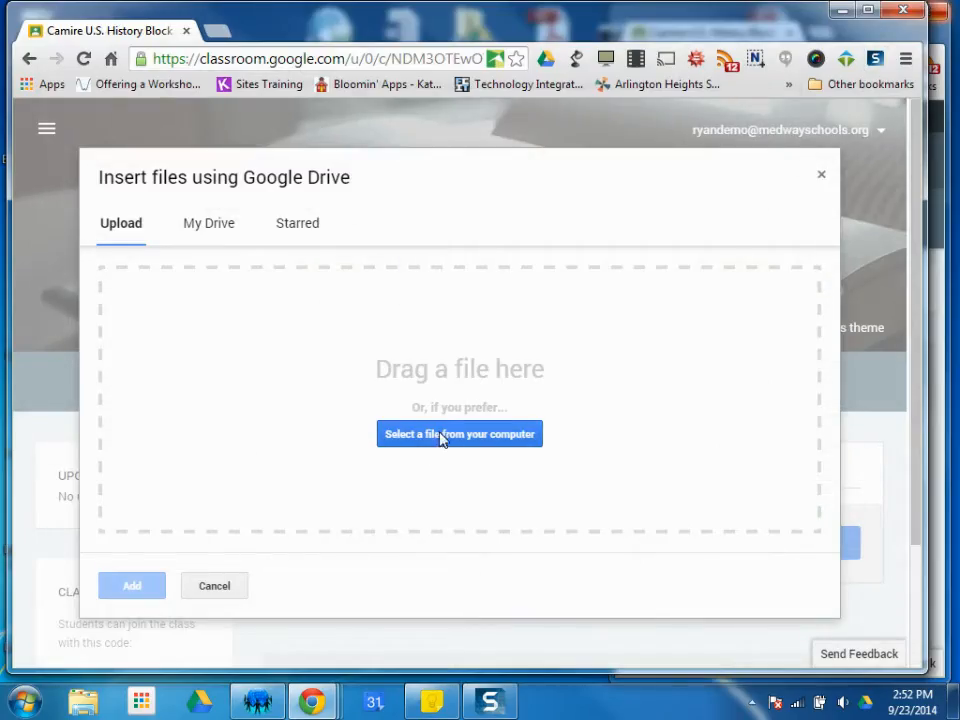
mouse_move(822, 184)
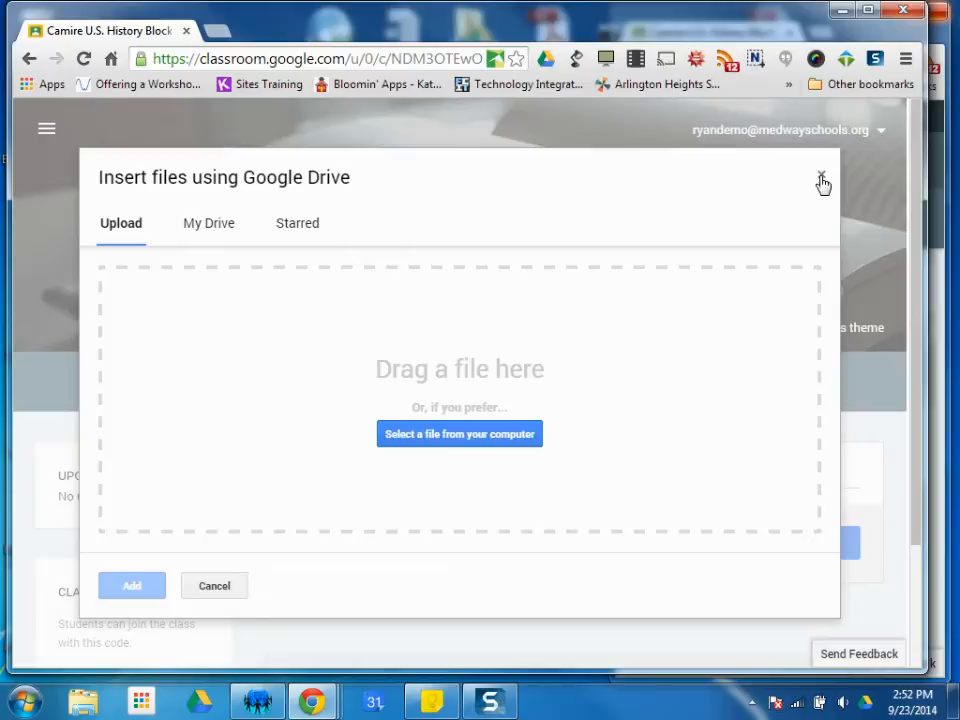
- Browse My Drive filtered to Documents only and enter the Classroom folder
click(208, 224)
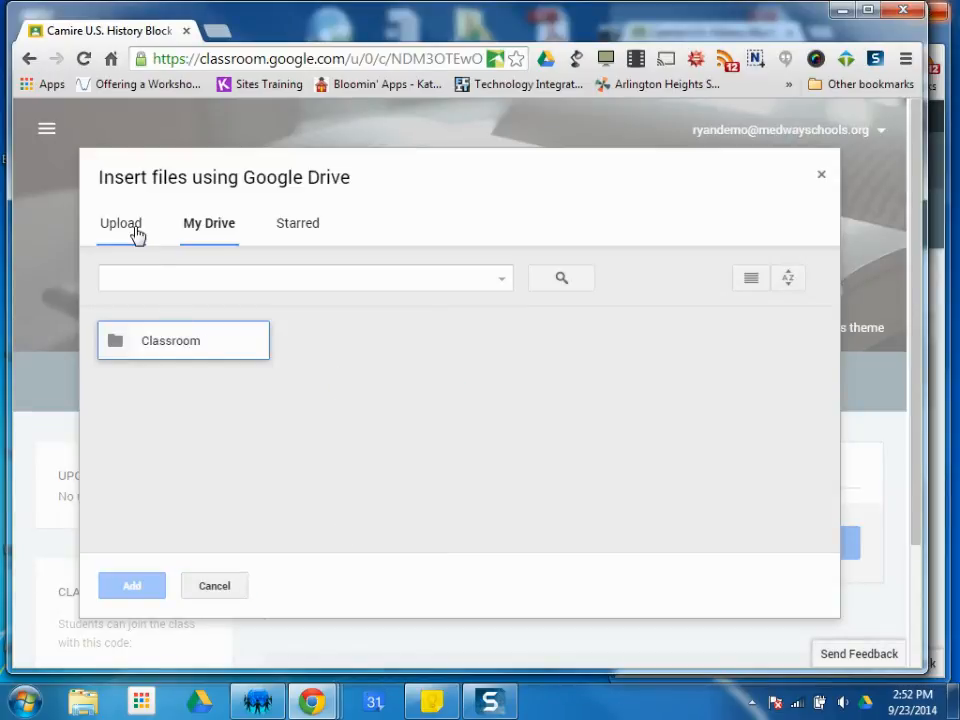
click(300, 278)
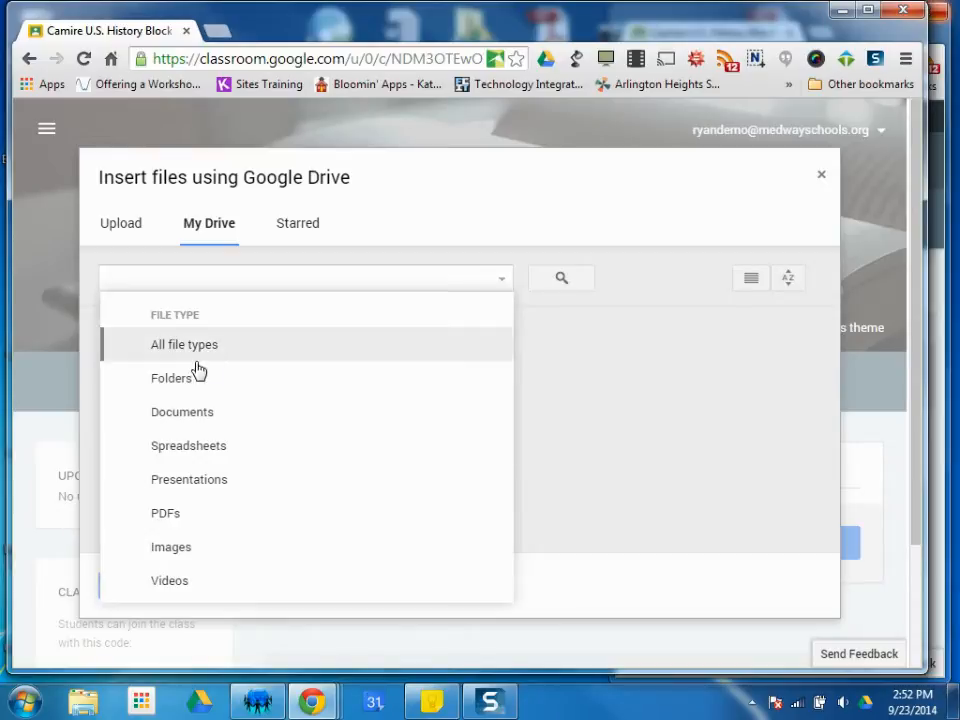
click(182, 412)
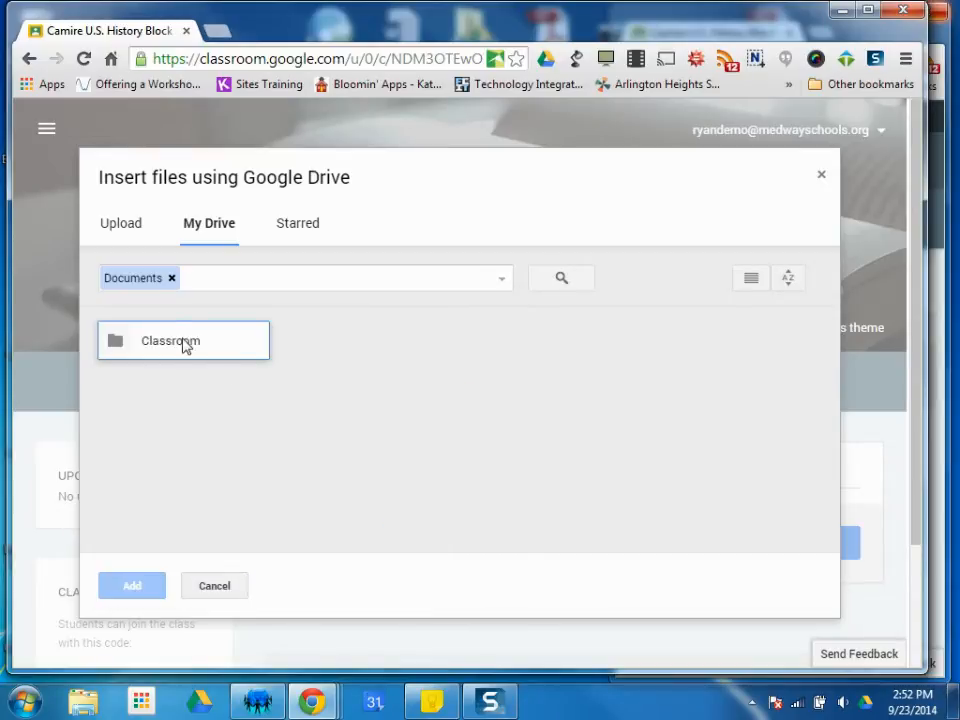
double_click(170, 340)
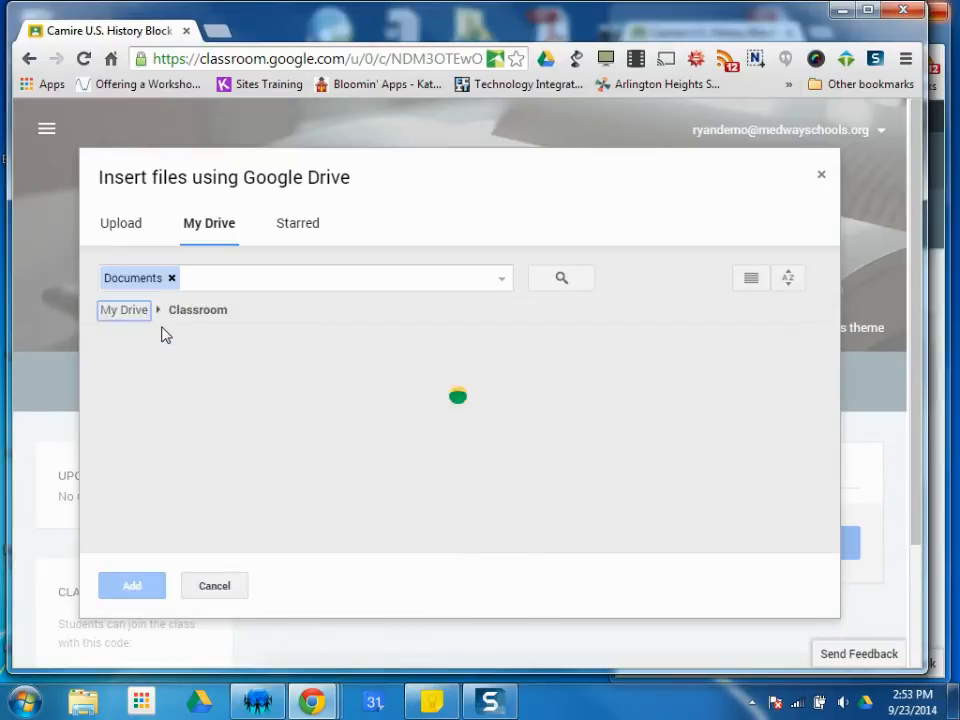
mouse_move(362, 212)
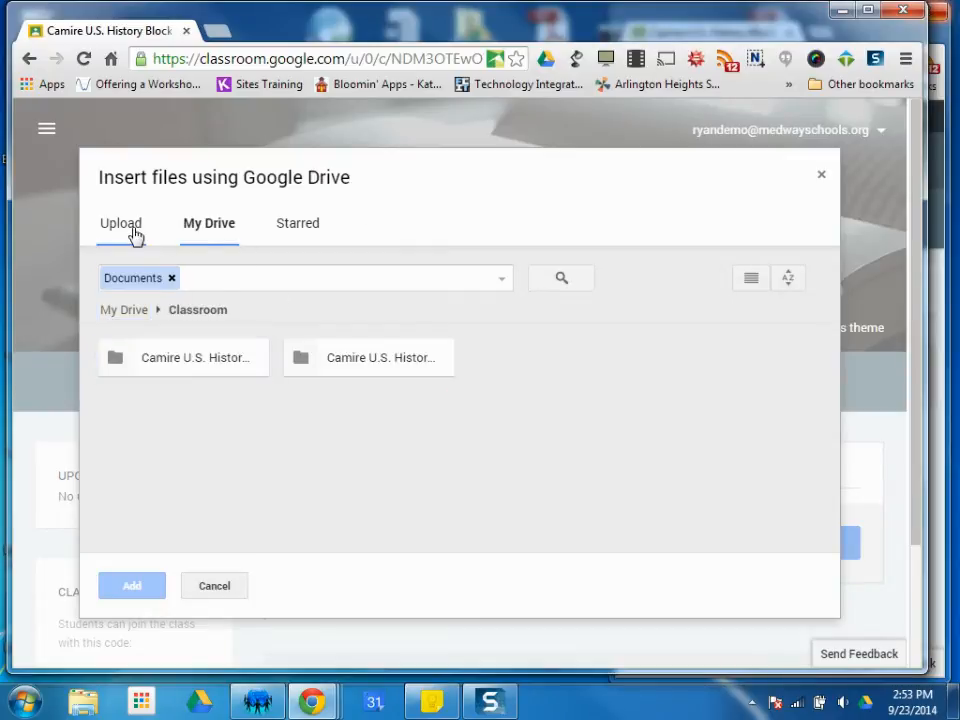
- Upload the 'browse interesting calendars' image from the computer as an attachment
click(120, 224)
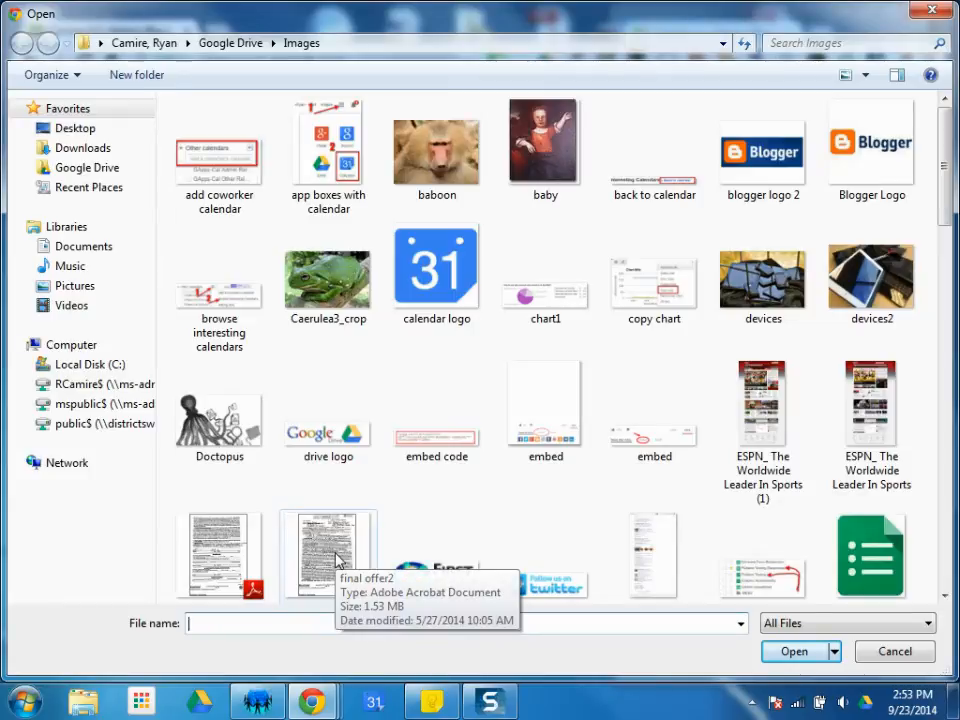
click(220, 290)
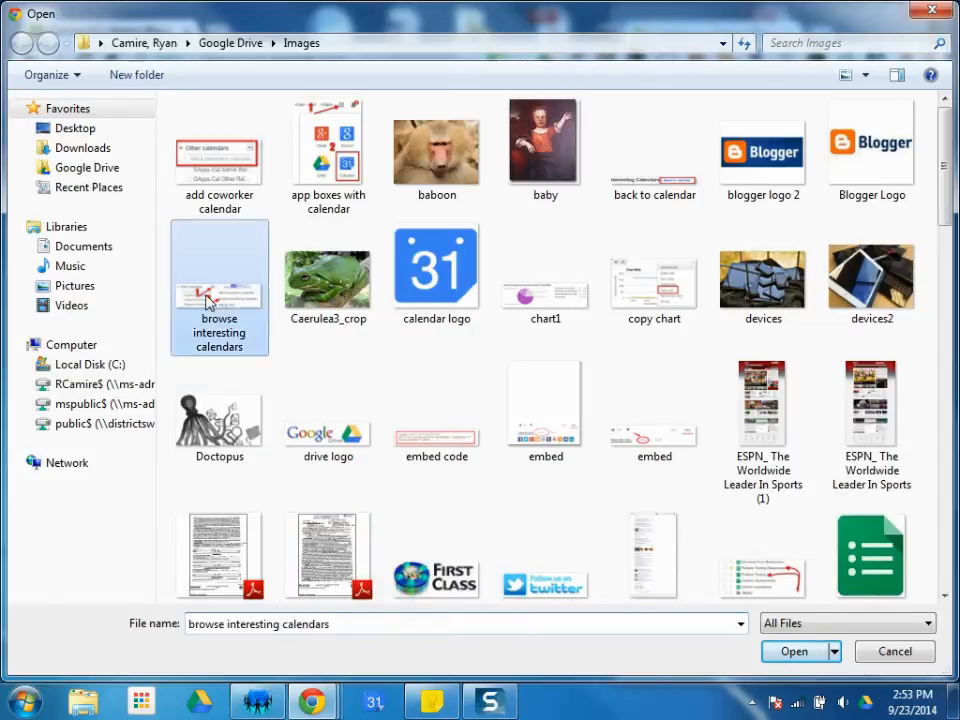
click(794, 652)
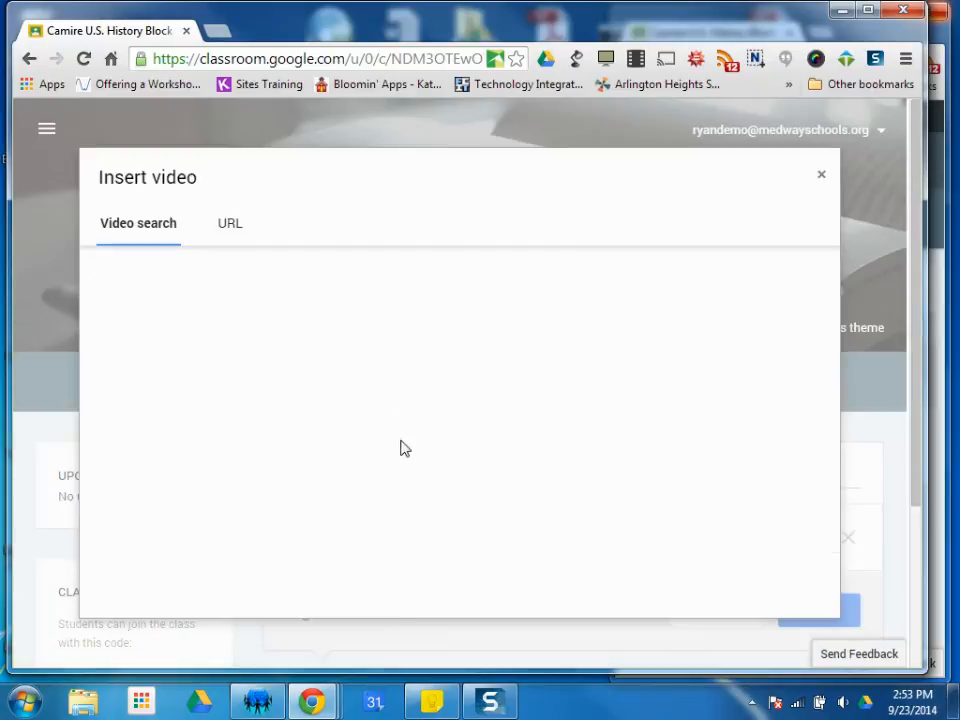
- Search YouTube for 'technology integration' and attach 'An Introduction to Technology Integration'
text(technology integ)
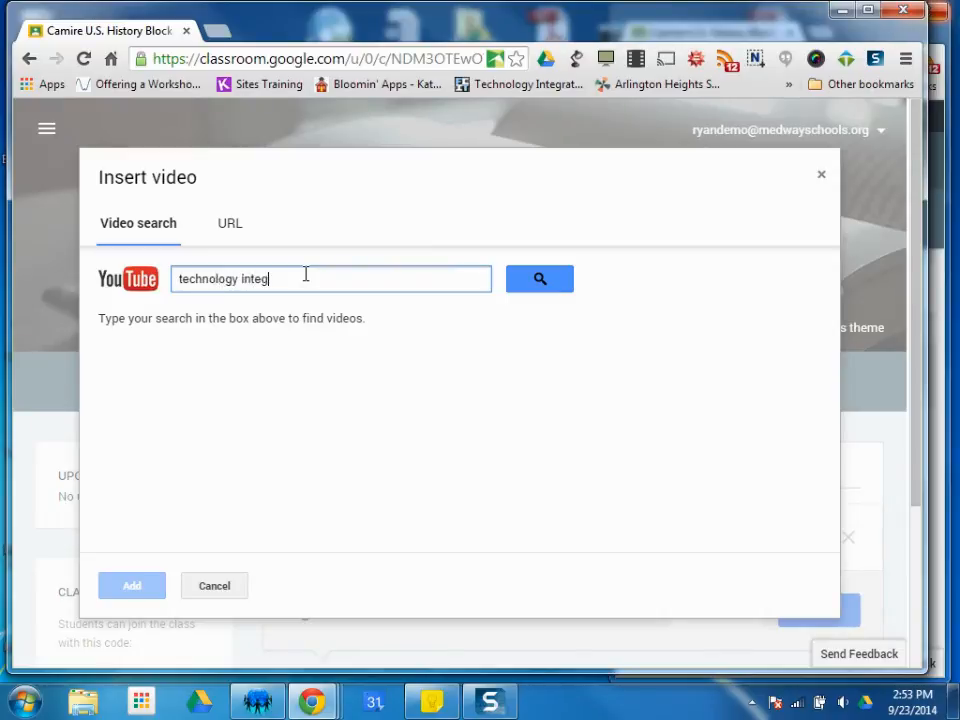
click(540, 278)
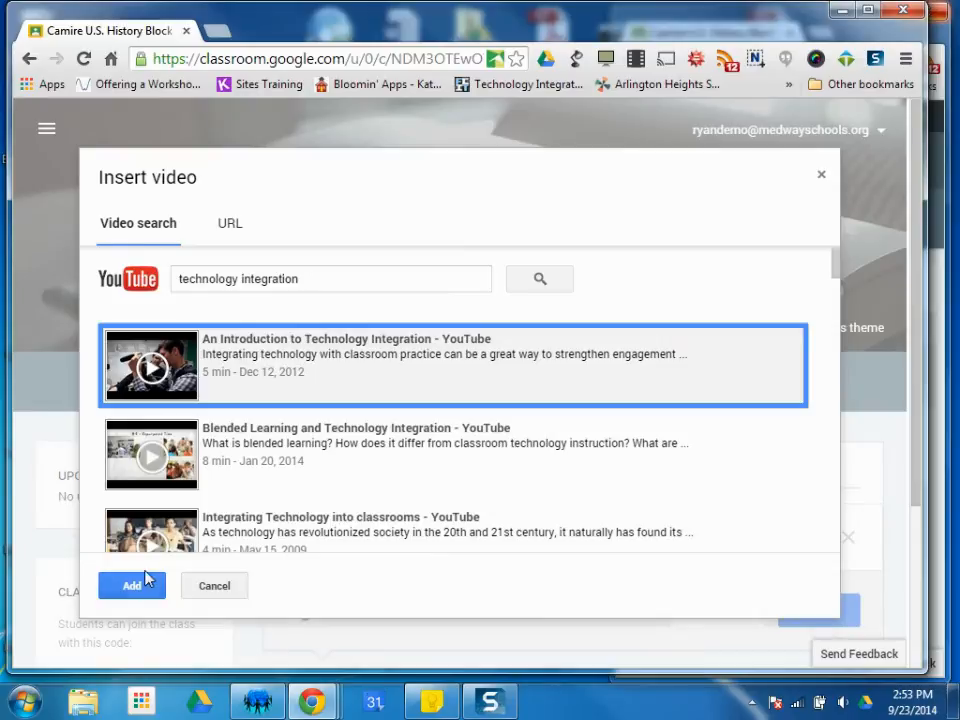
click(132, 584)
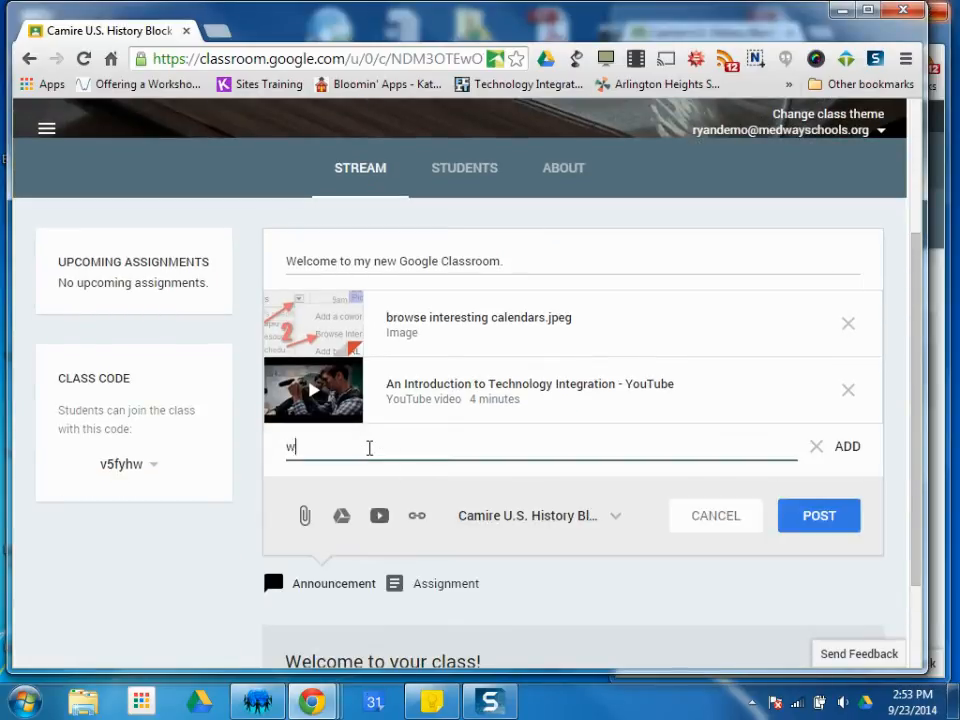
text(www.espn.com)
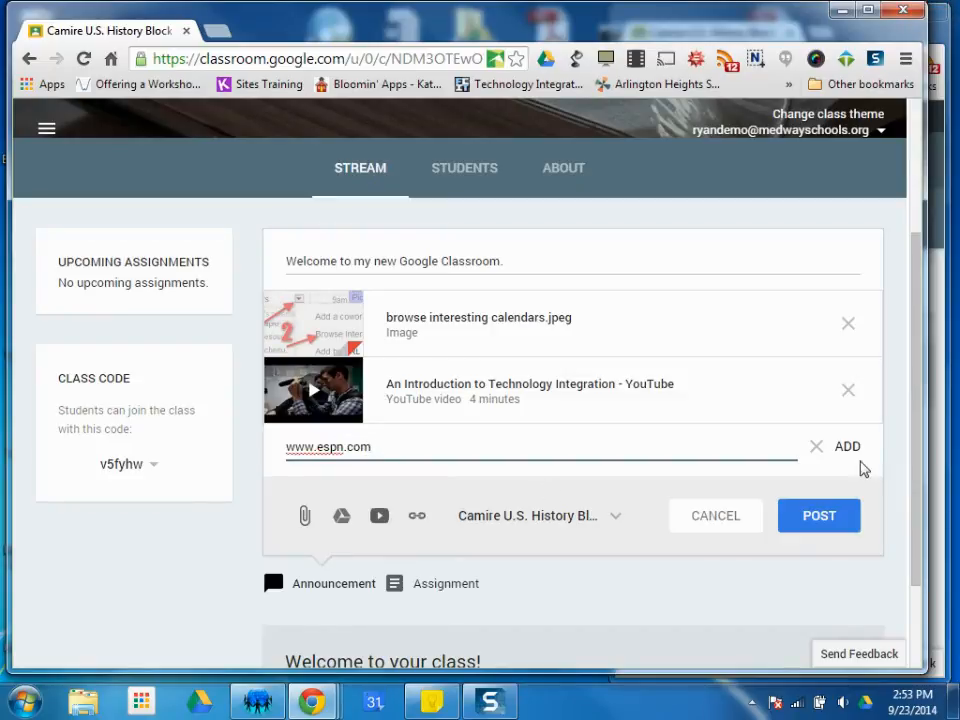
click(846, 446)
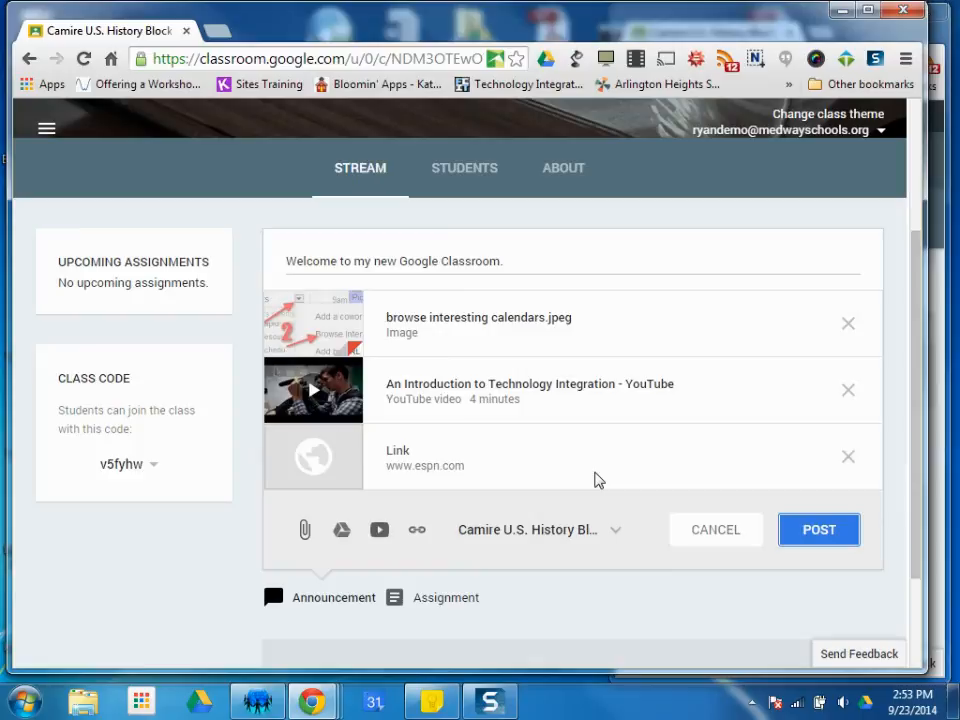
mouse_move(364, 260)
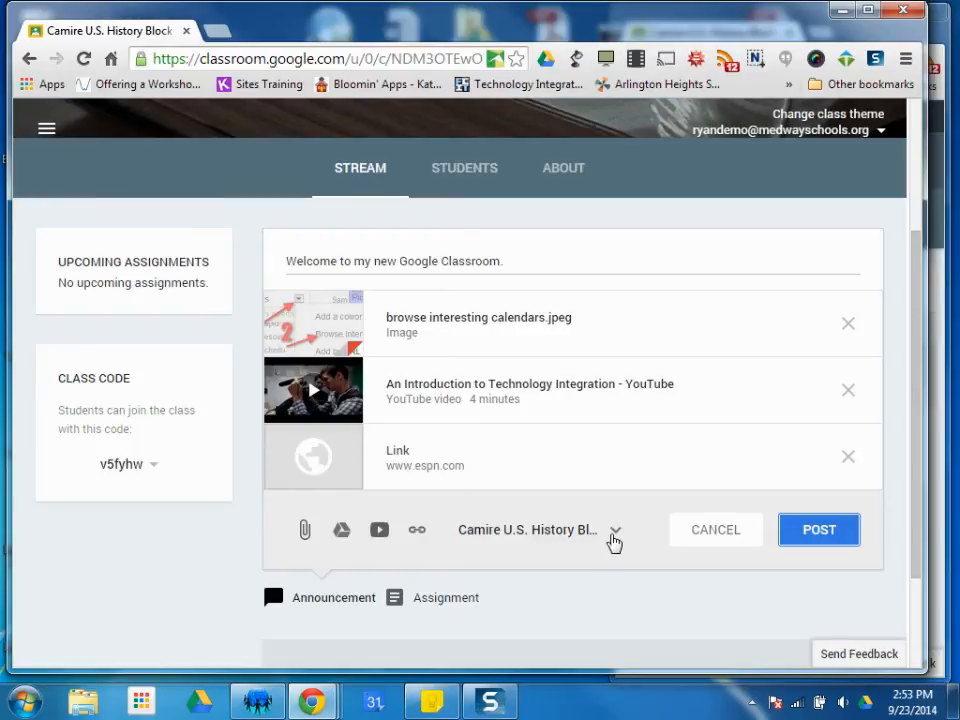
- Address the announcement to Camire U.S. History Block E as well as Block A
click(616, 528)
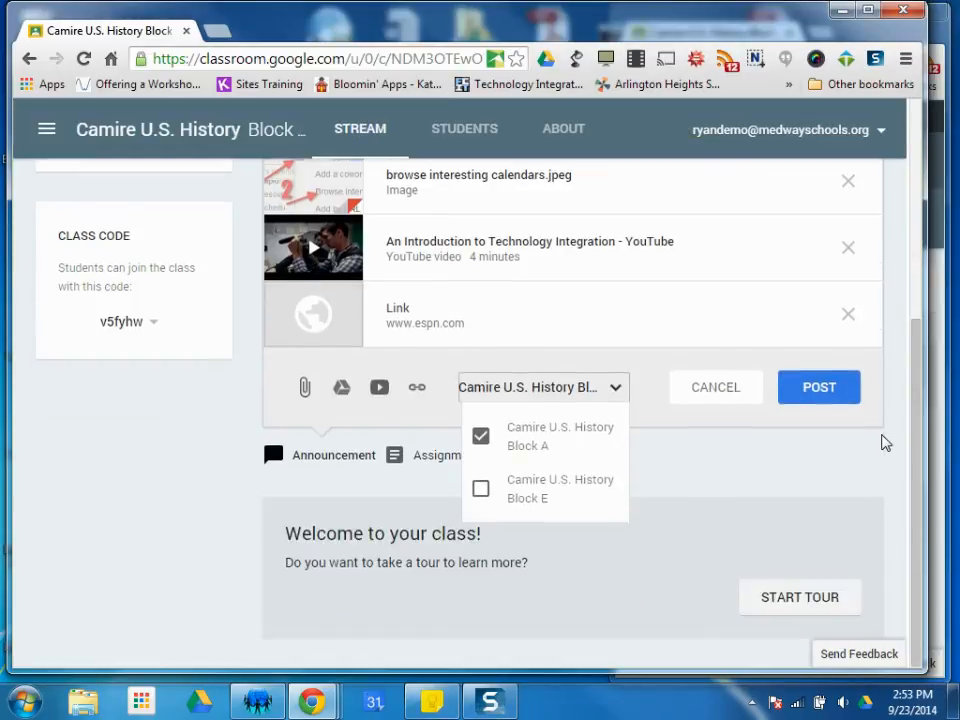
mouse_move(550, 458)
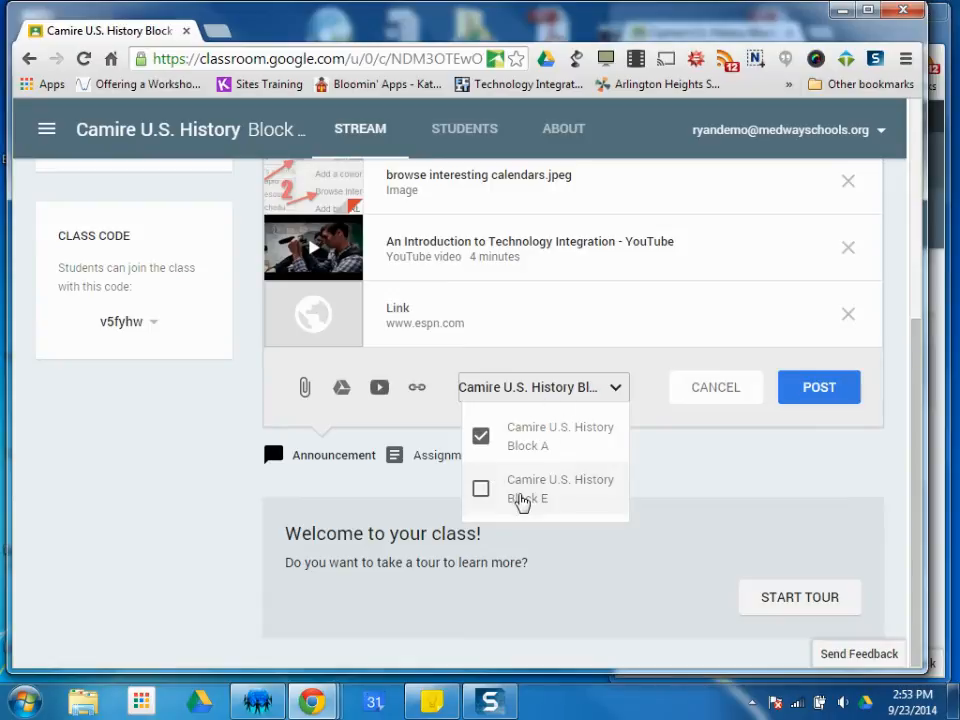
click(482, 488)
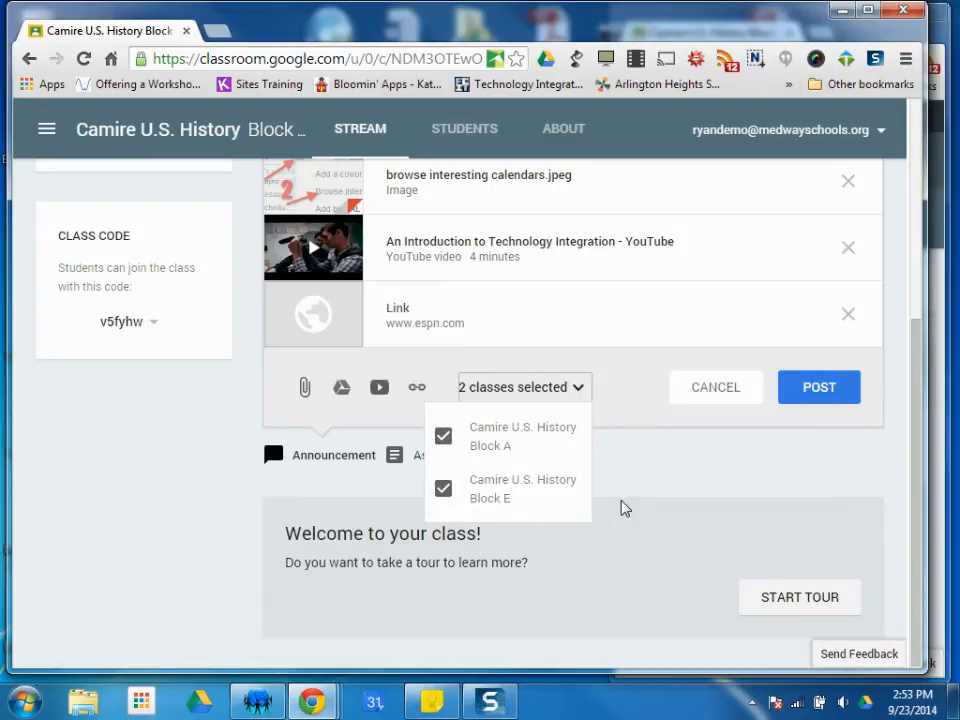
click(444, 488)
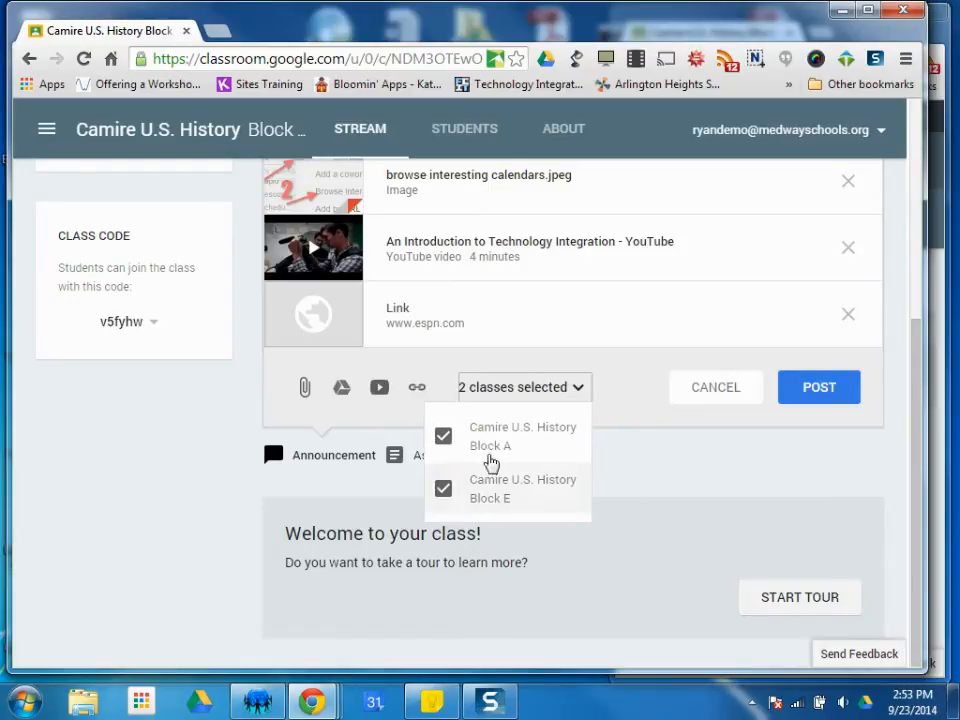
mouse_move(498, 478)
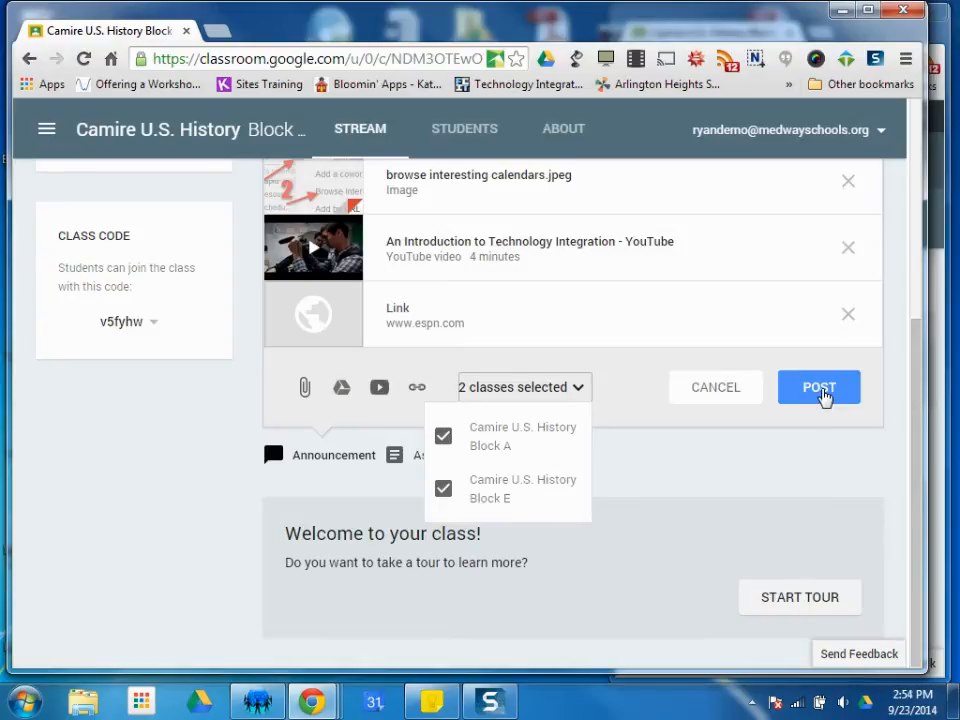
- Post the announcement to both selected classes
click(818, 388)
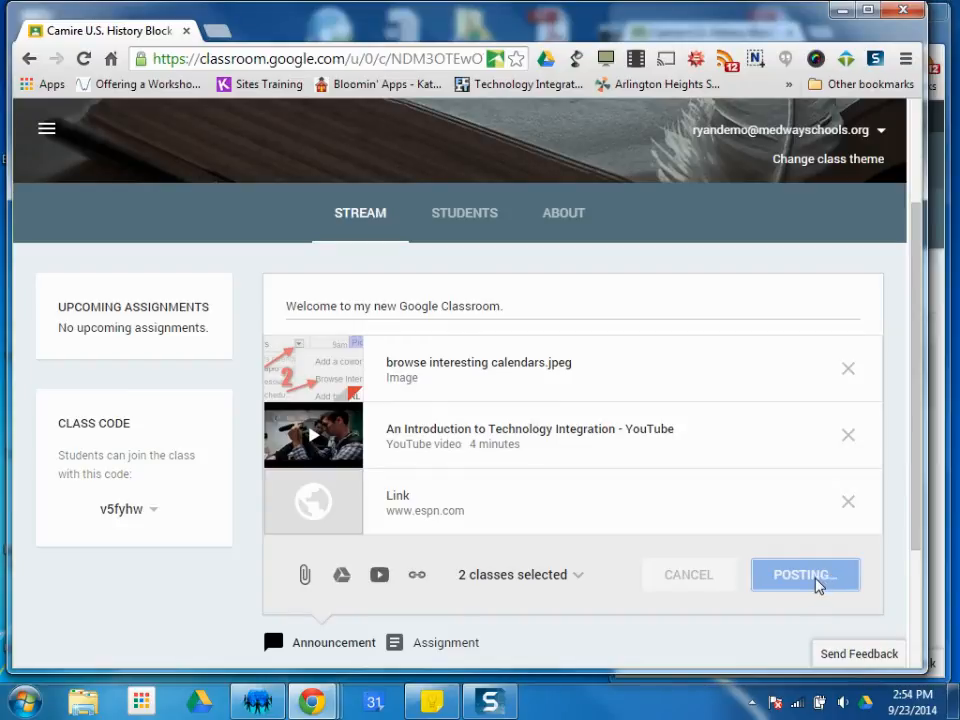
- Scroll the Block A stream to view the posted announcement with image, video and link
click(804, 574)
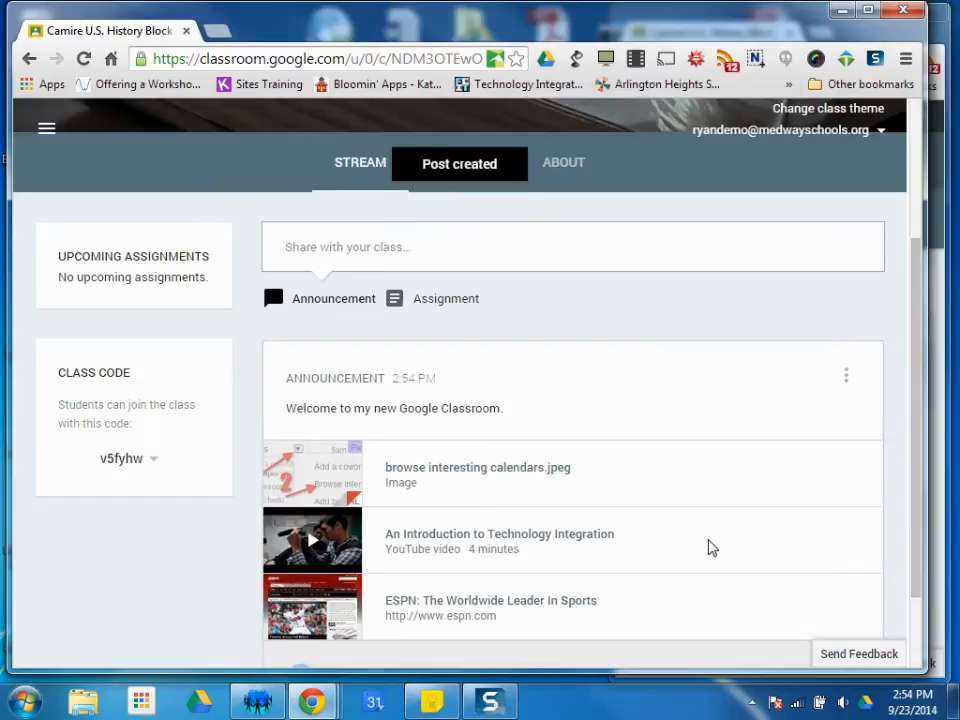
scroll(down, 3)
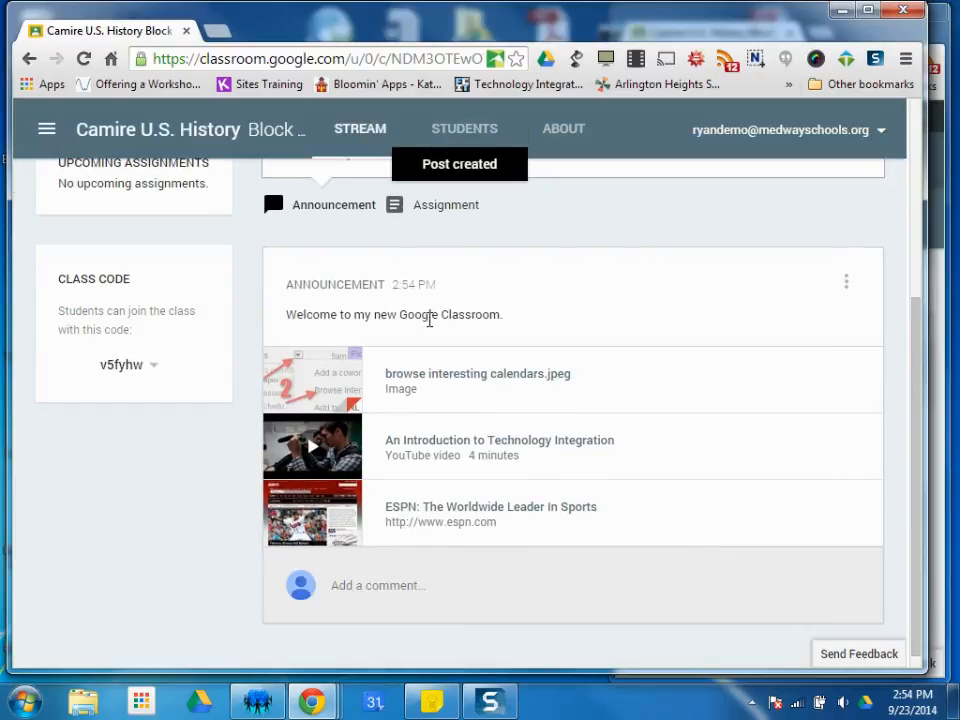
mouse_move(436, 378)
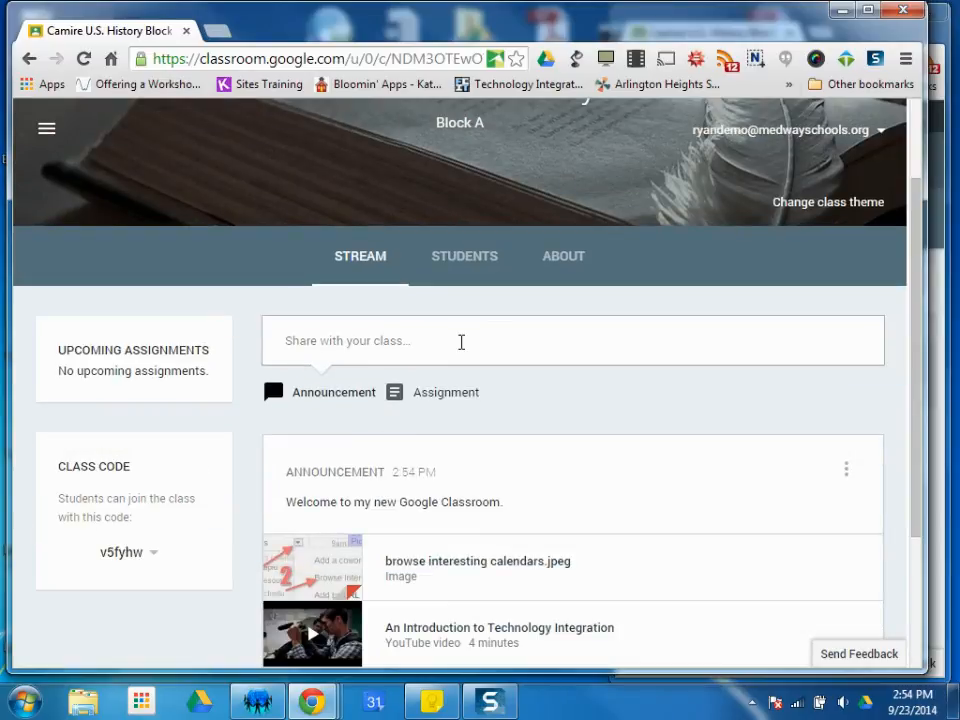
scroll(down, 3)
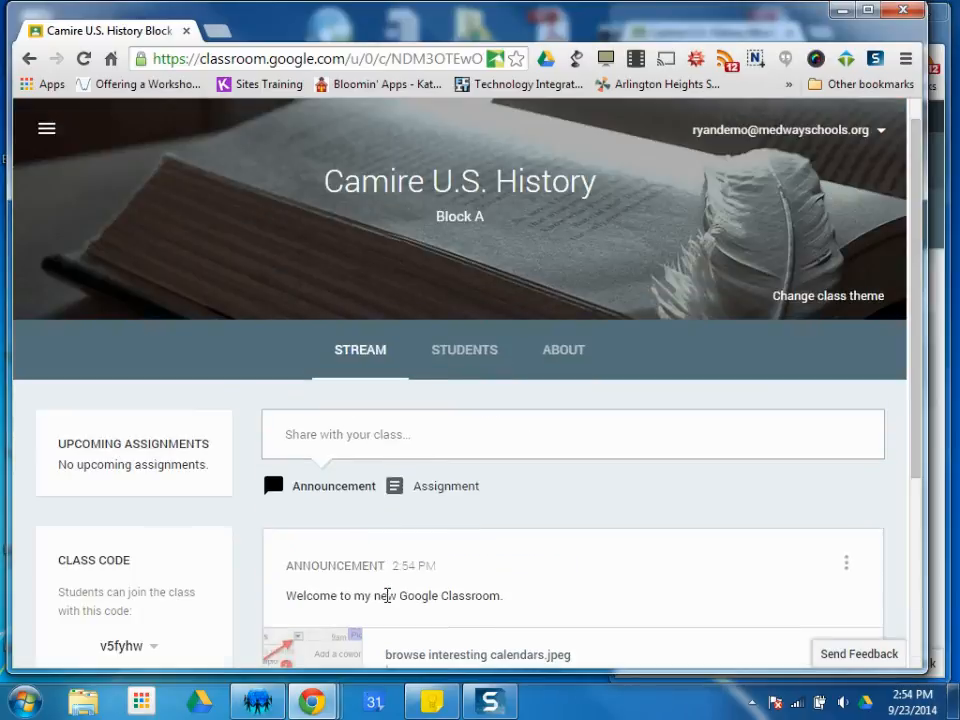
- Comment 'This is great stuff.' under the announcement and post it
click(572, 434)
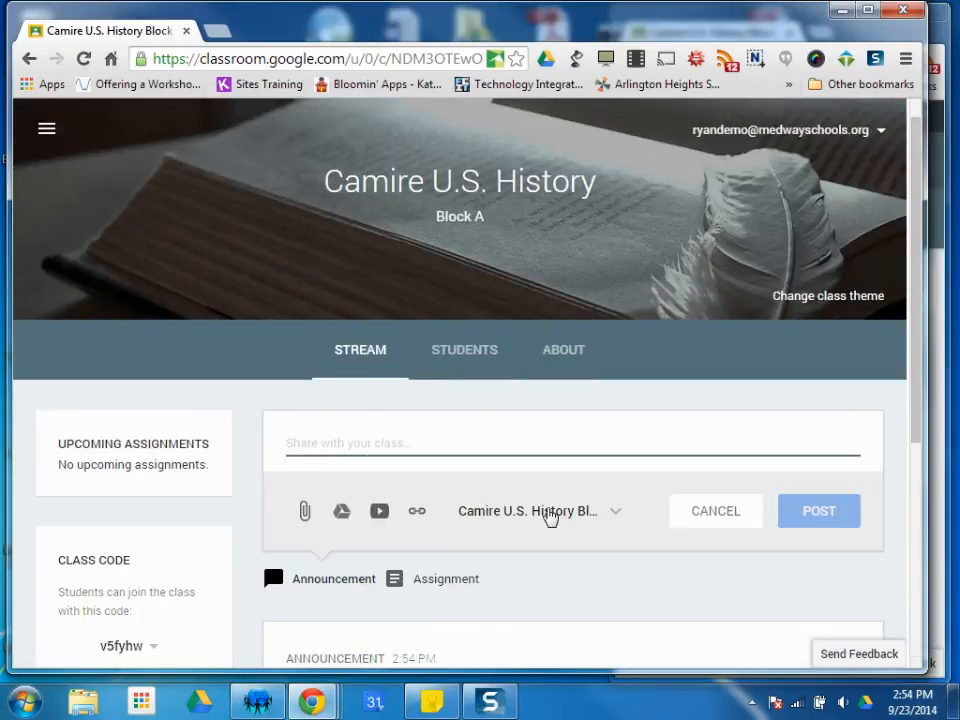
scroll(down, 3)
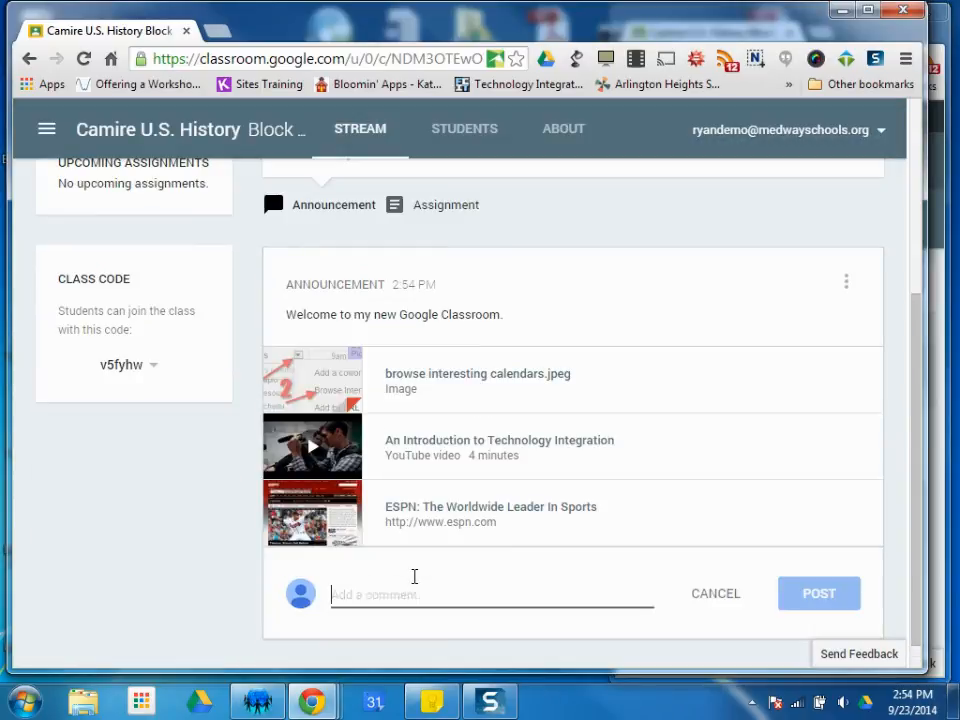
text(This is great stuff)
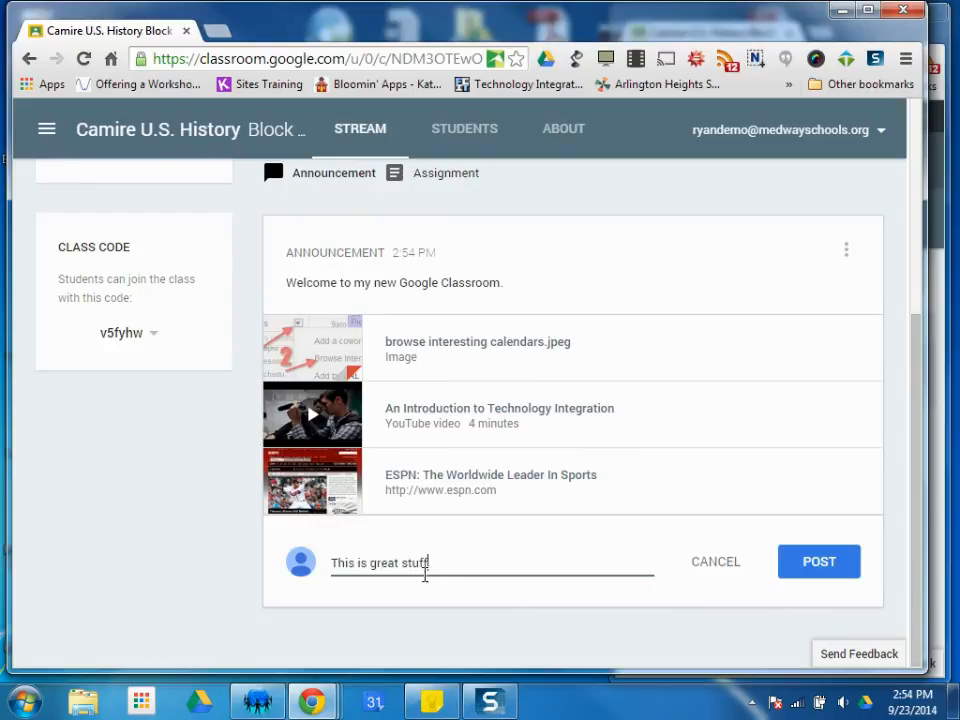
click(818, 560)
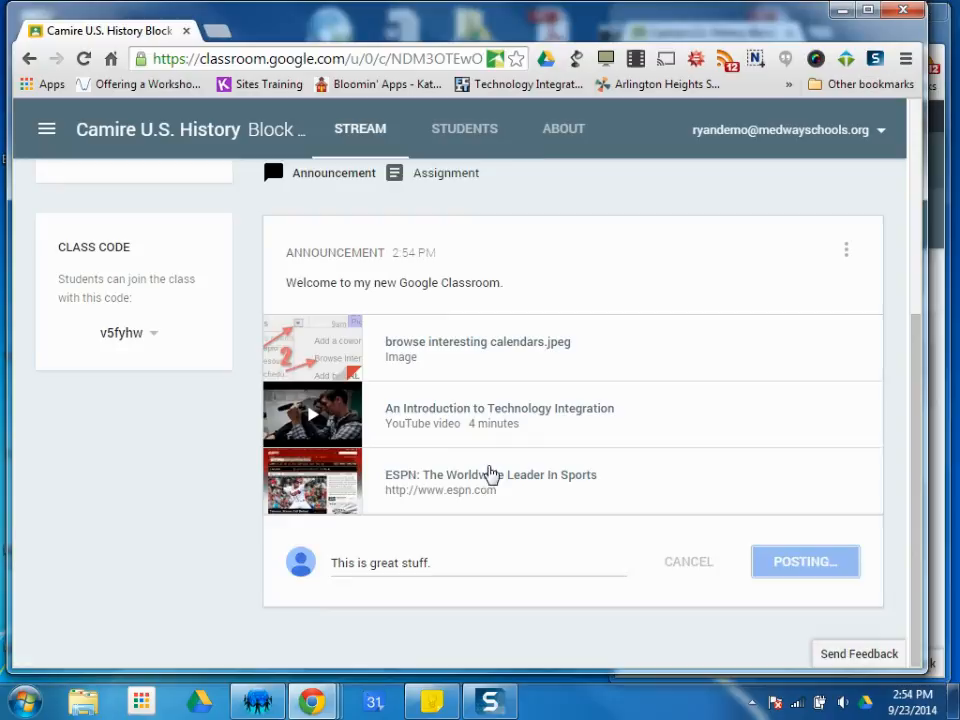
click(804, 560)
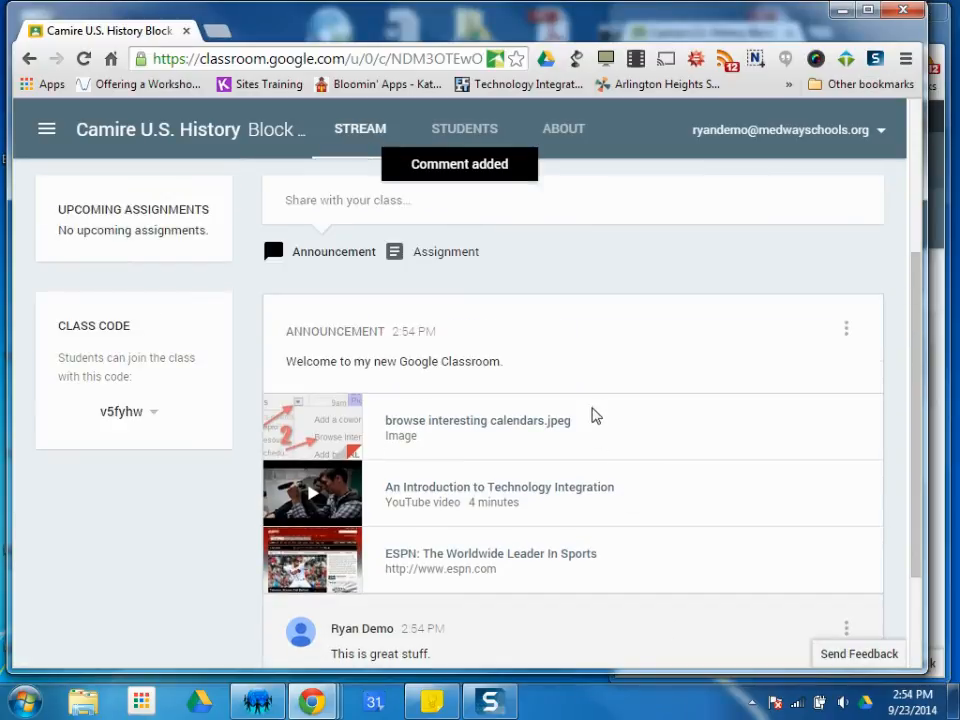
mouse_move(564, 404)
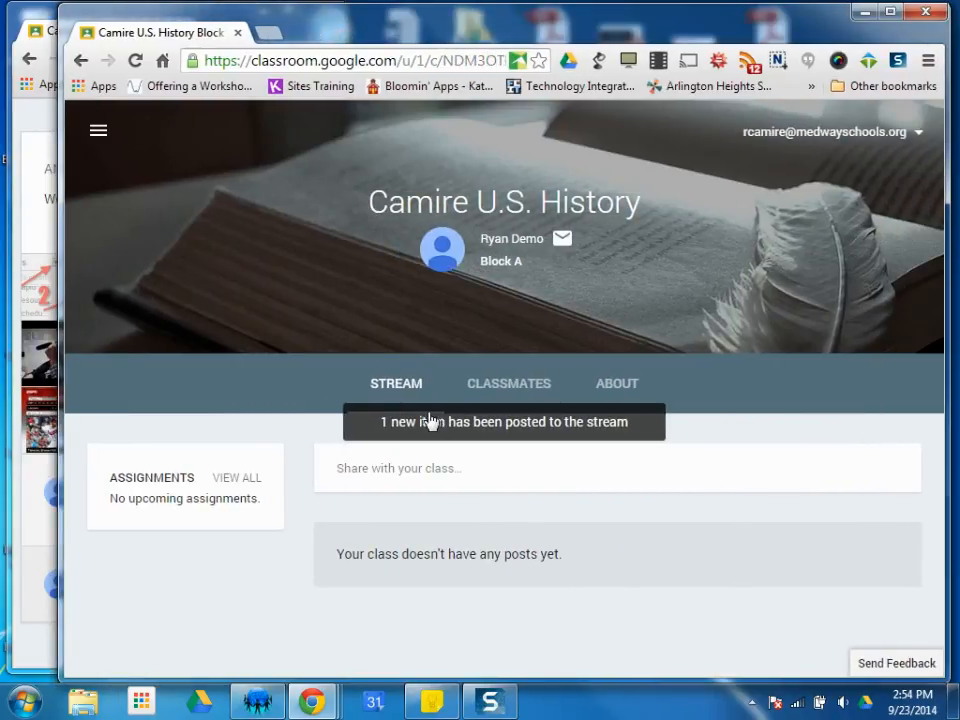
mouse_move(516, 442)
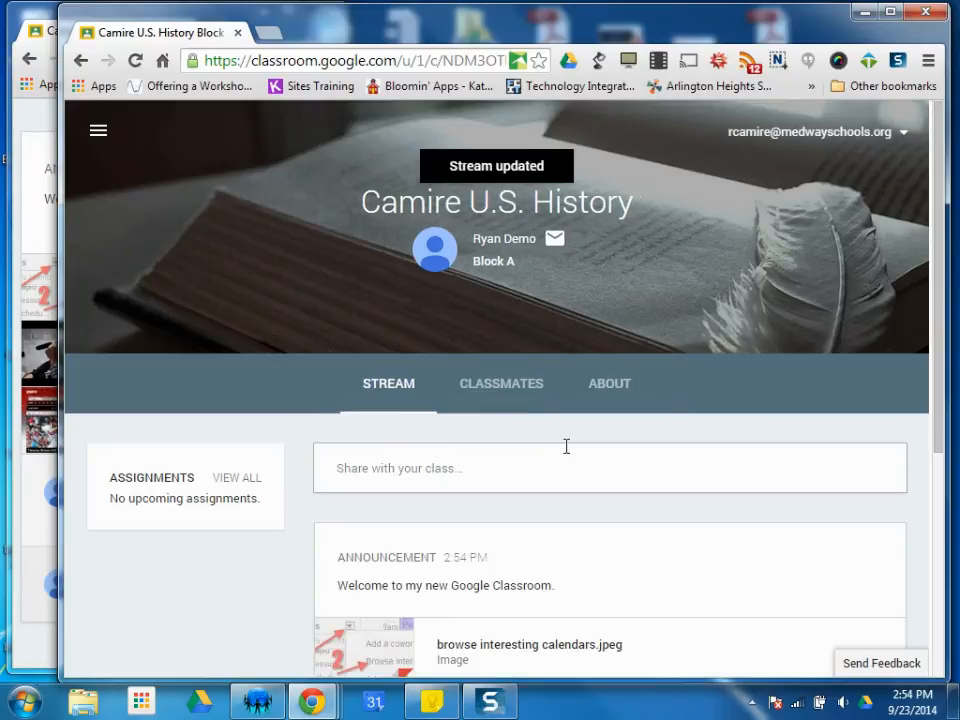
- Scroll the refreshed student stream to view the announcement and its comment
scroll(down, 3)
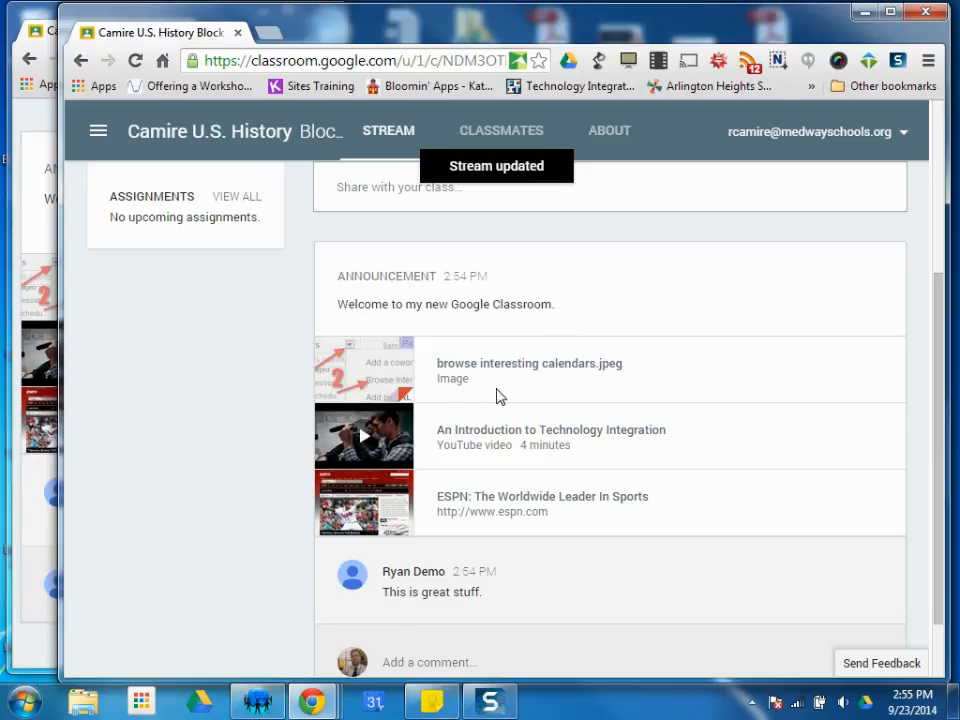
mouse_move(358, 436)
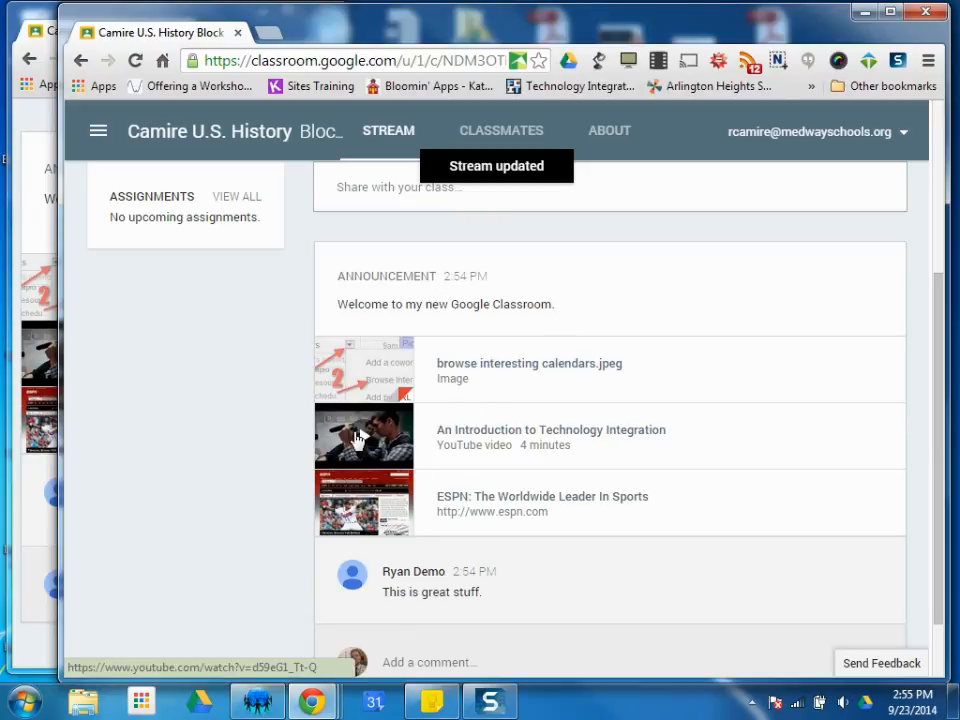
- Preview the attached Technology Integration video, return to Classroom, and start a comment on the welcome announcement
click(364, 436)
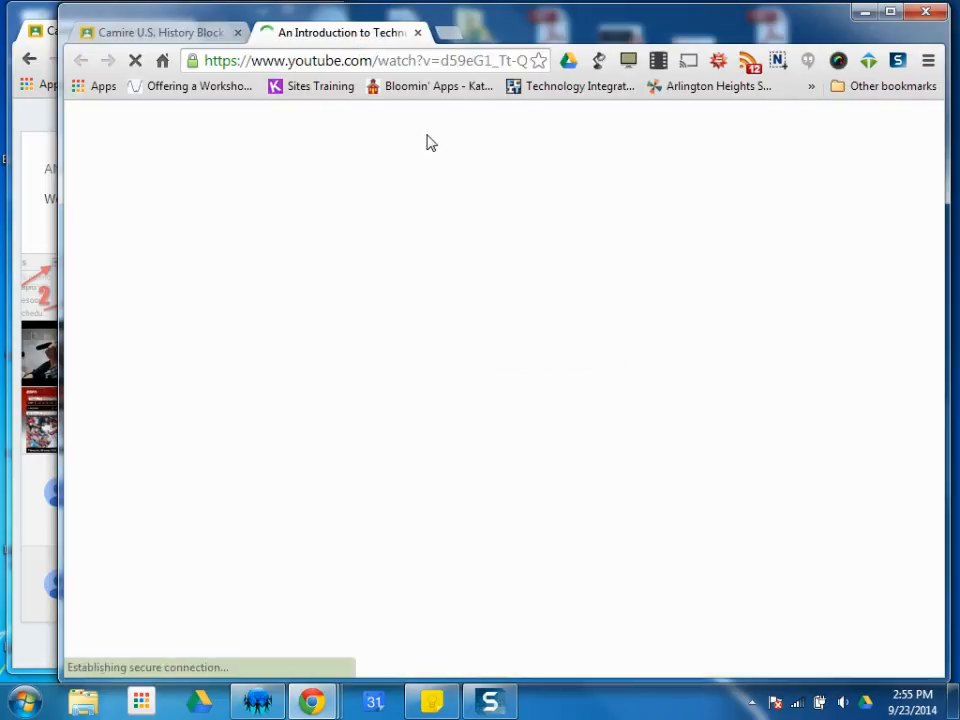
click(150, 32)
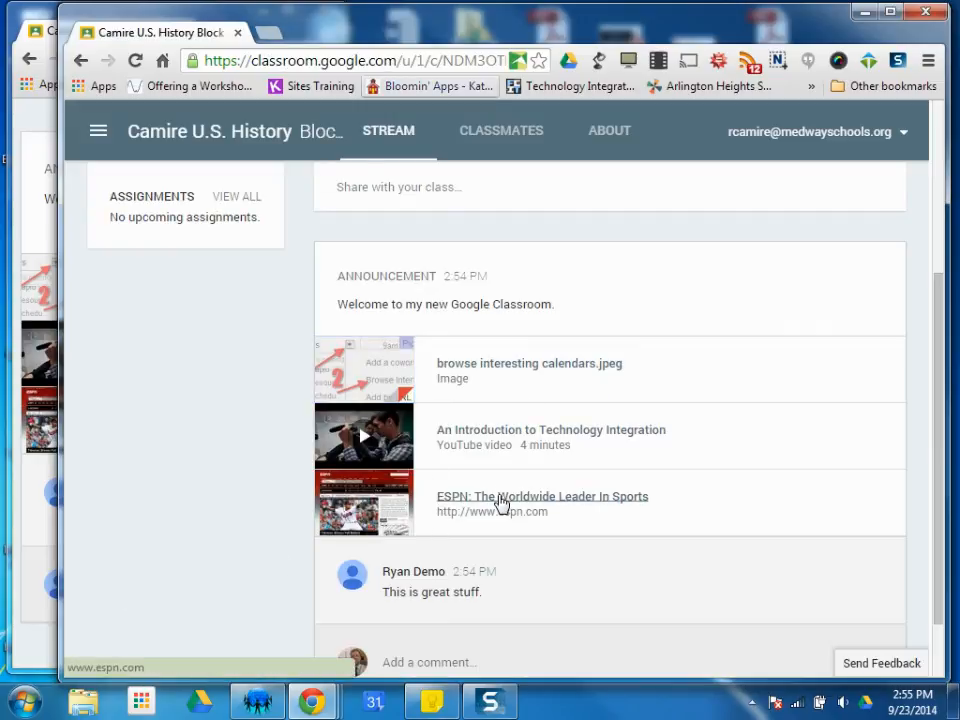
click(542, 496)
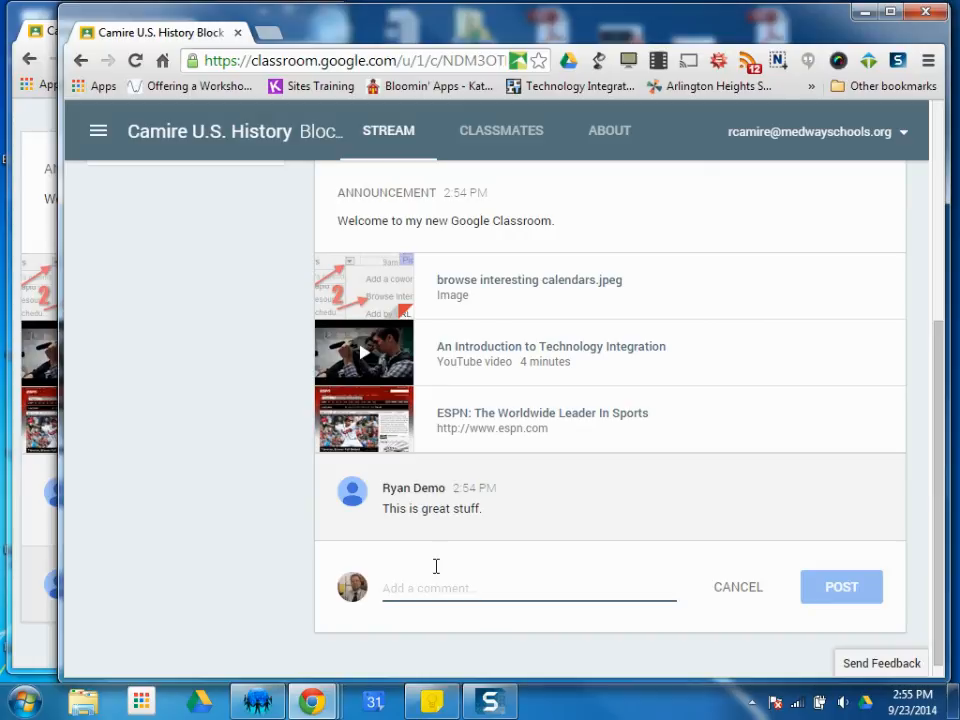
- Post the comment "I agree." beneath "This is great stuff." on the welcome announcement
text(I agree.)
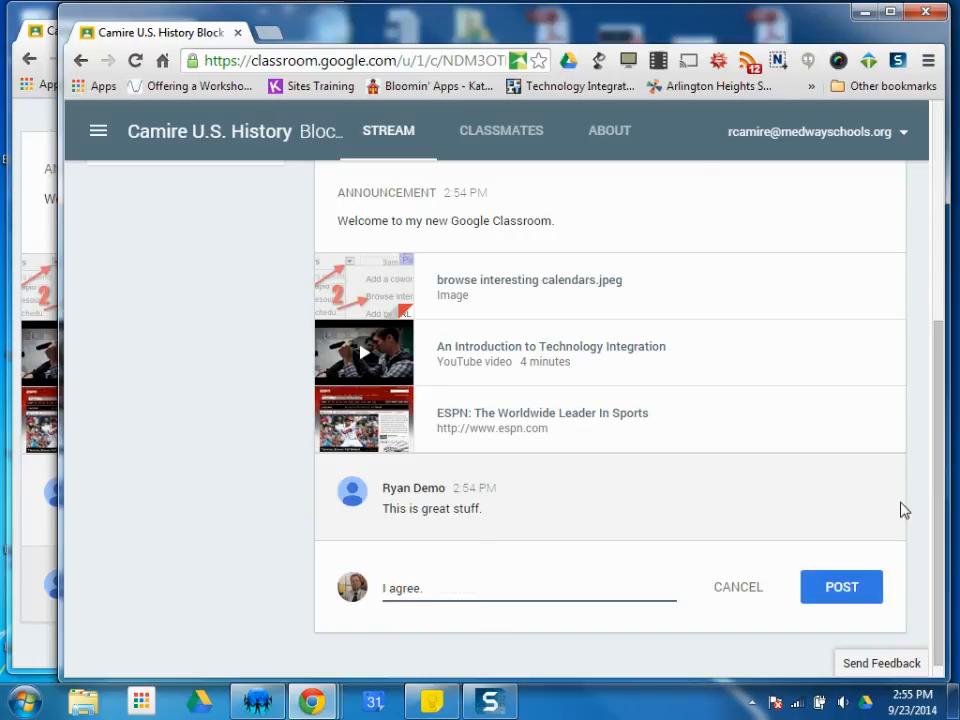
click(840, 588)
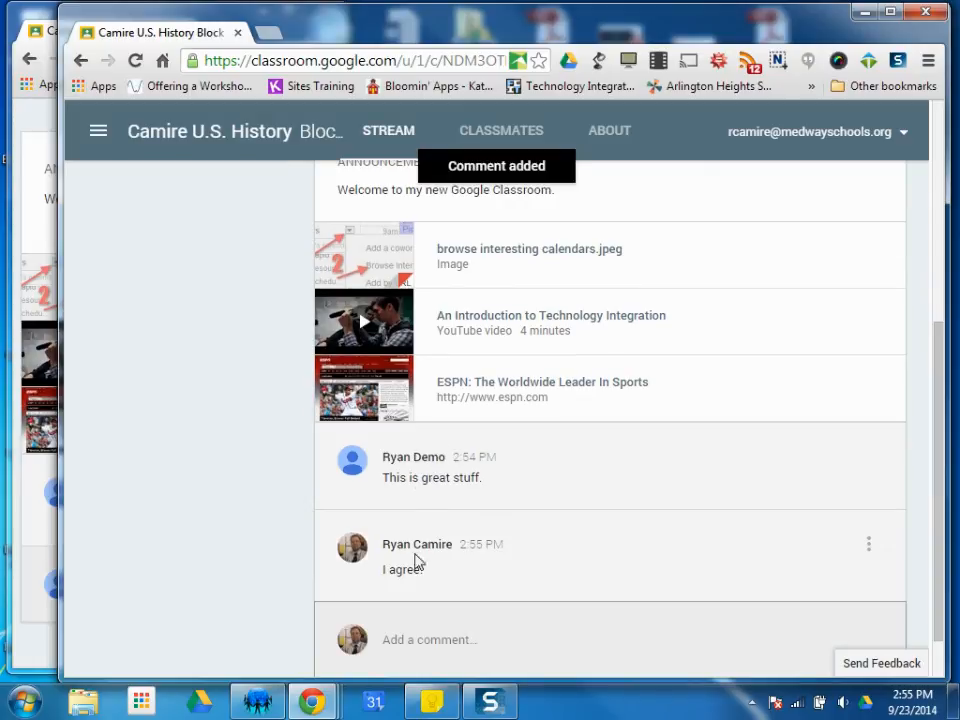
mouse_move(520, 508)
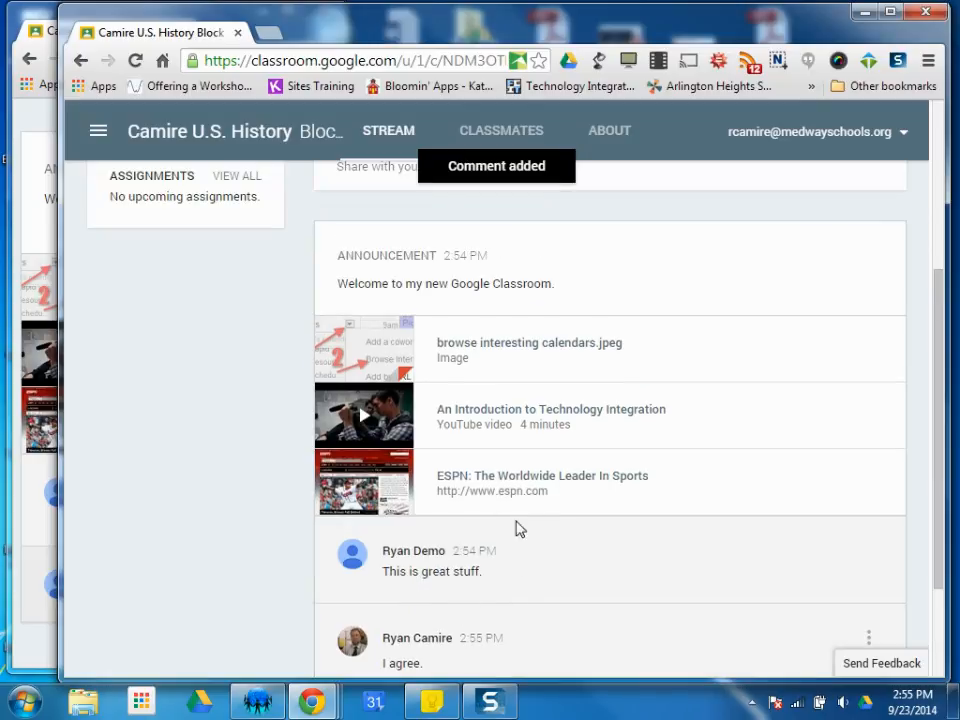
scroll(down, 3)
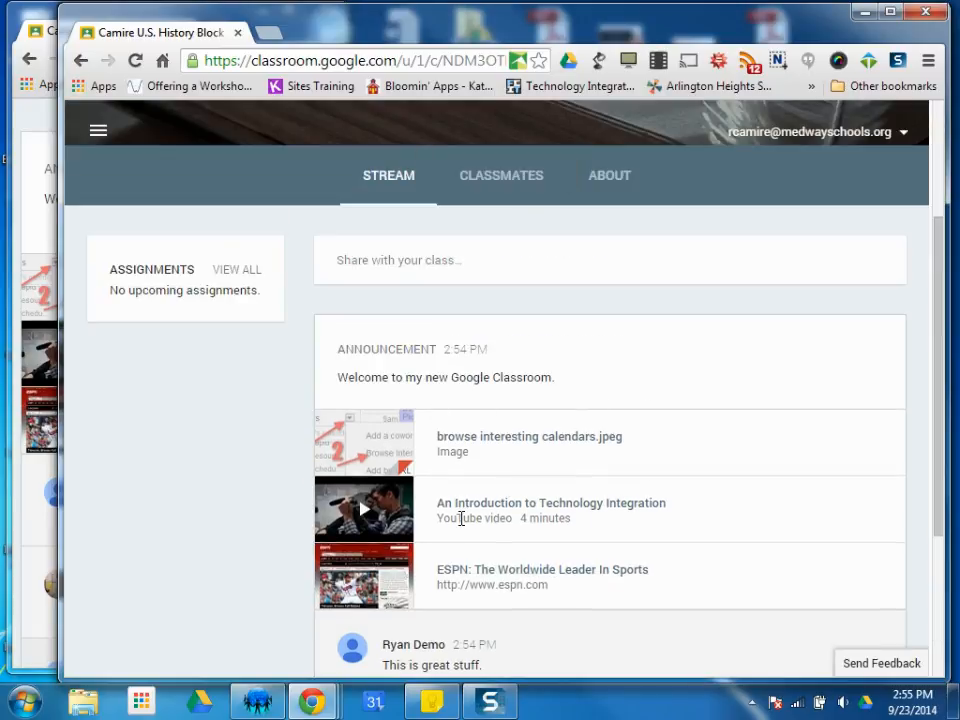
- Share a new stream post reading "Hello everyone." with the class
scroll(down, 3)
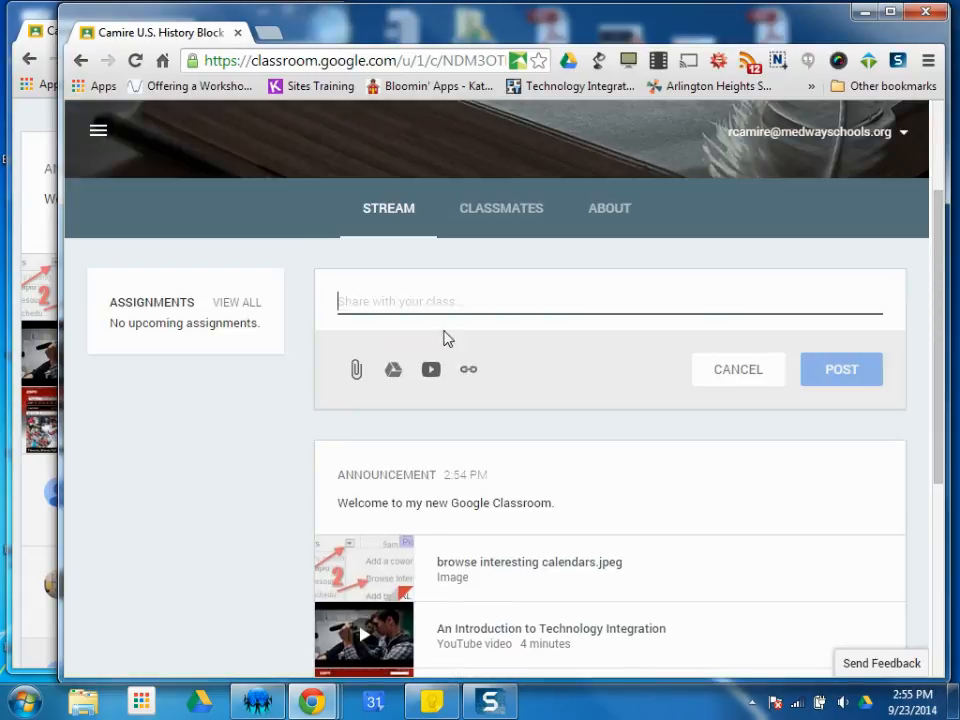
mouse_move(468, 180)
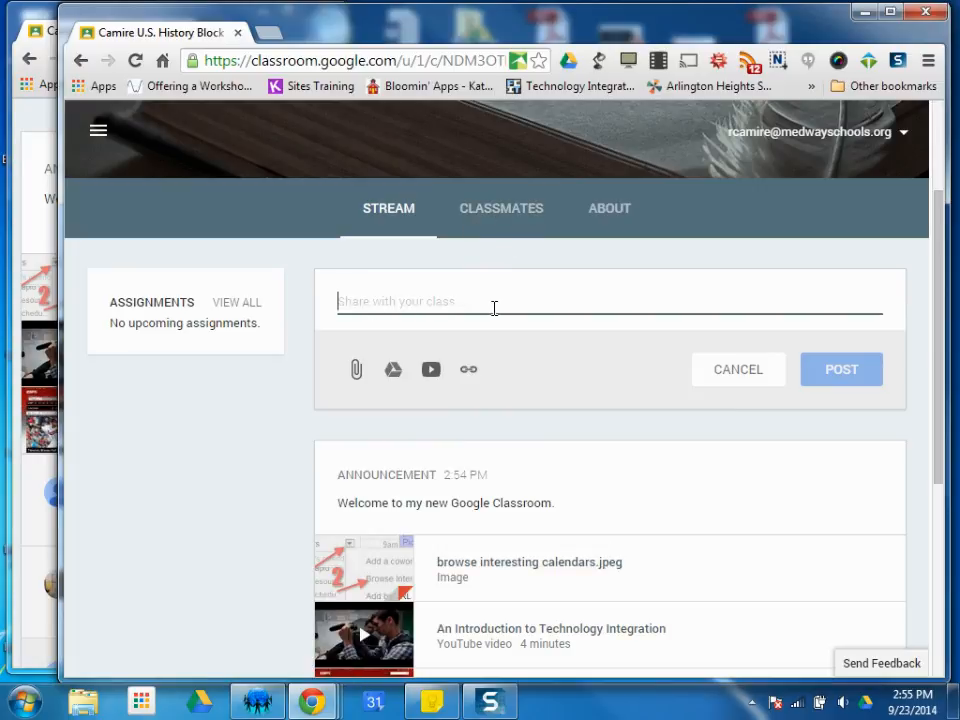
text(Hello everyone)
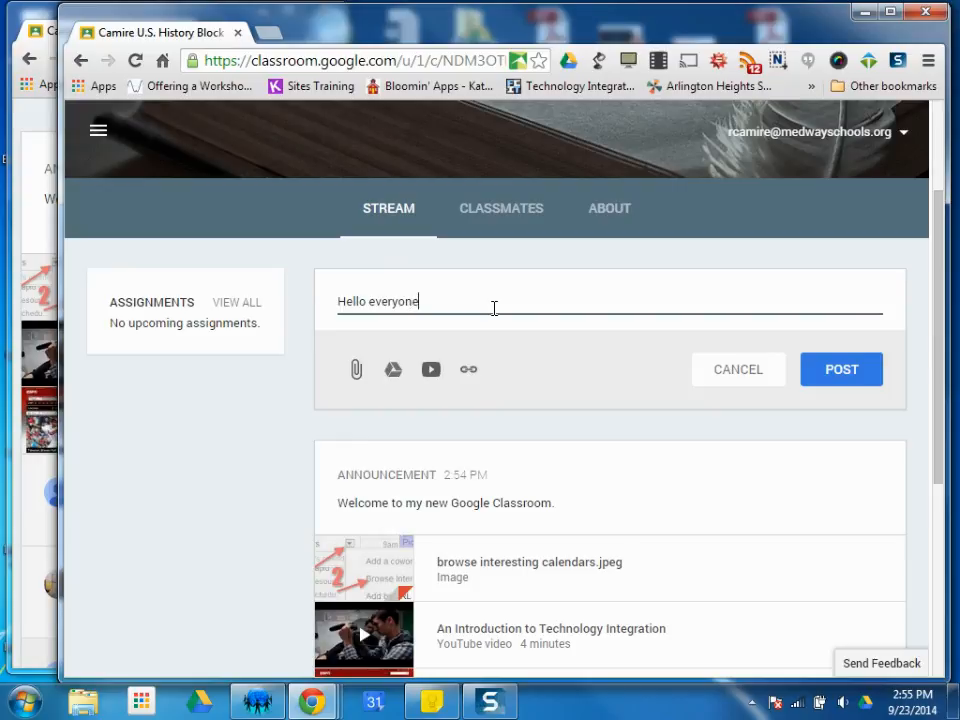
text(.)
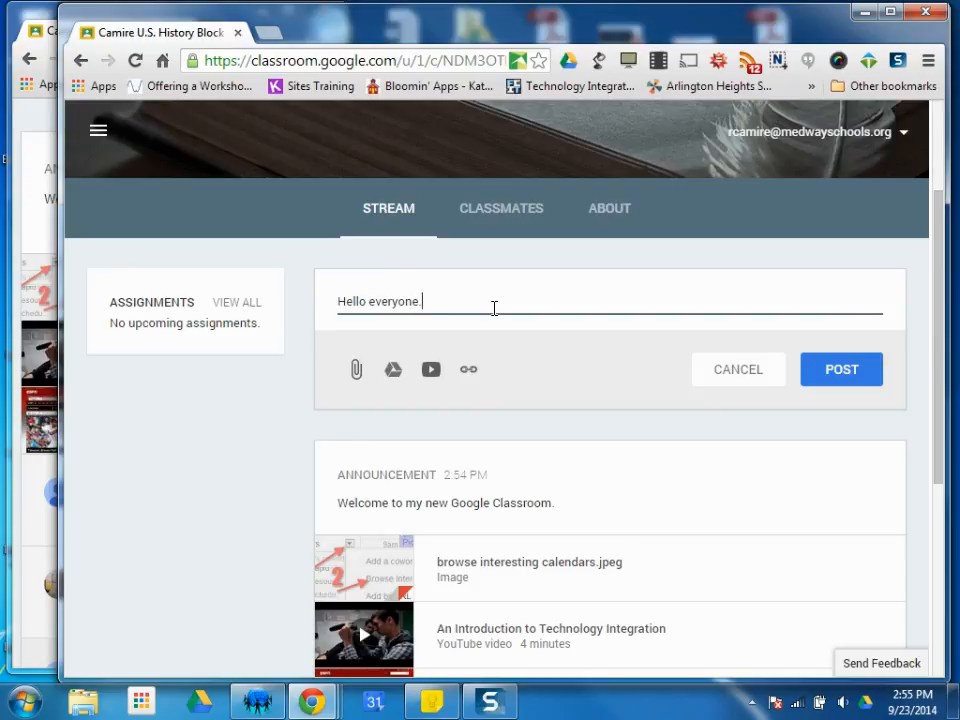
mouse_move(504, 384)
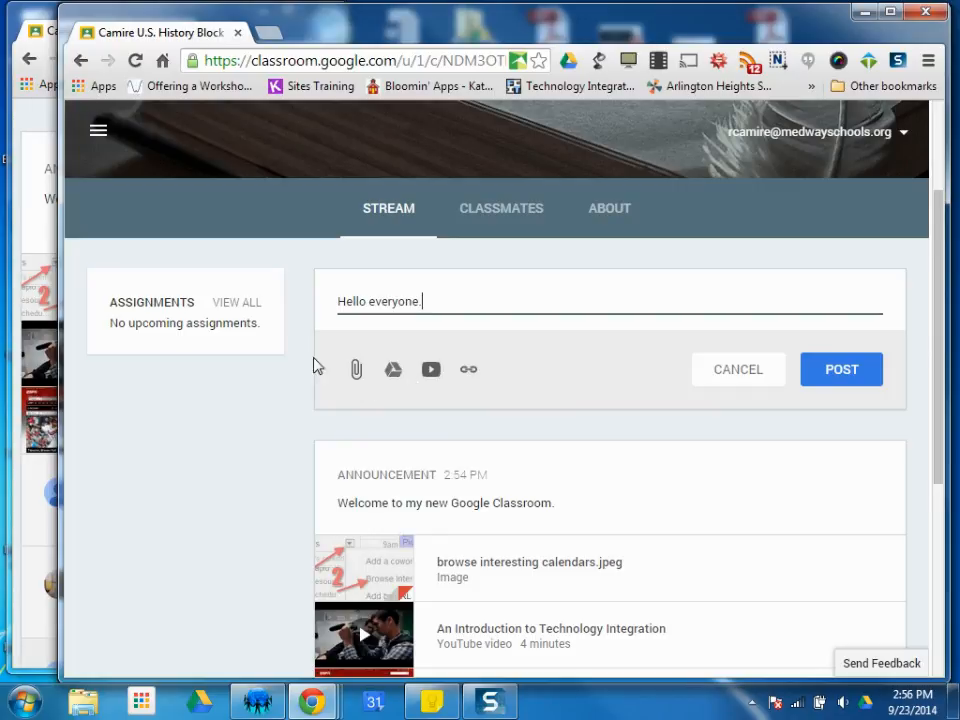
click(840, 368)
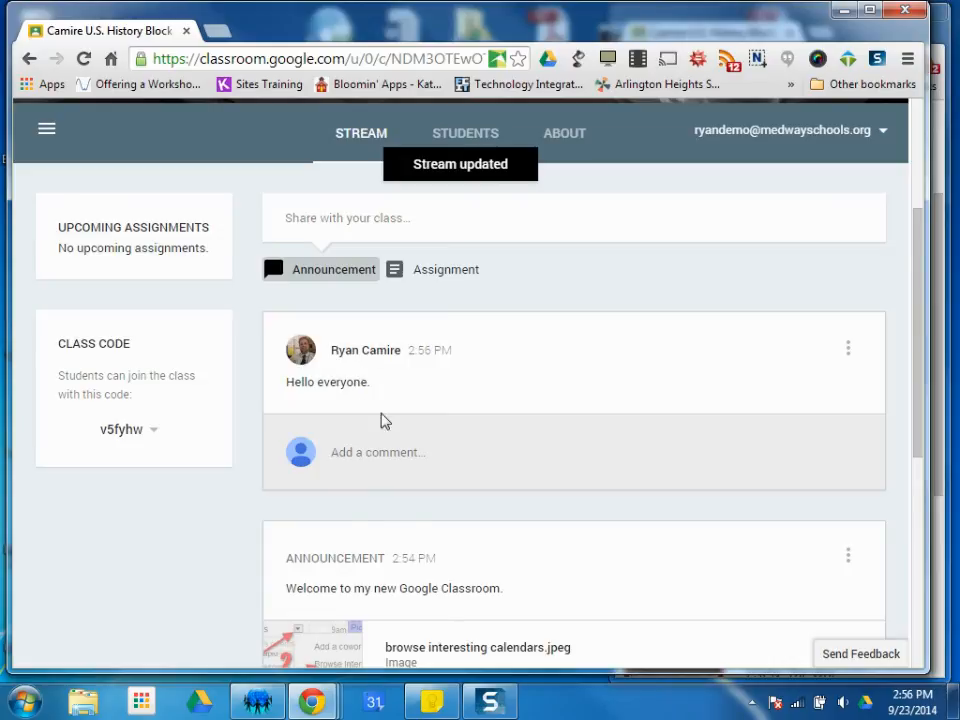
scroll(down, 3)
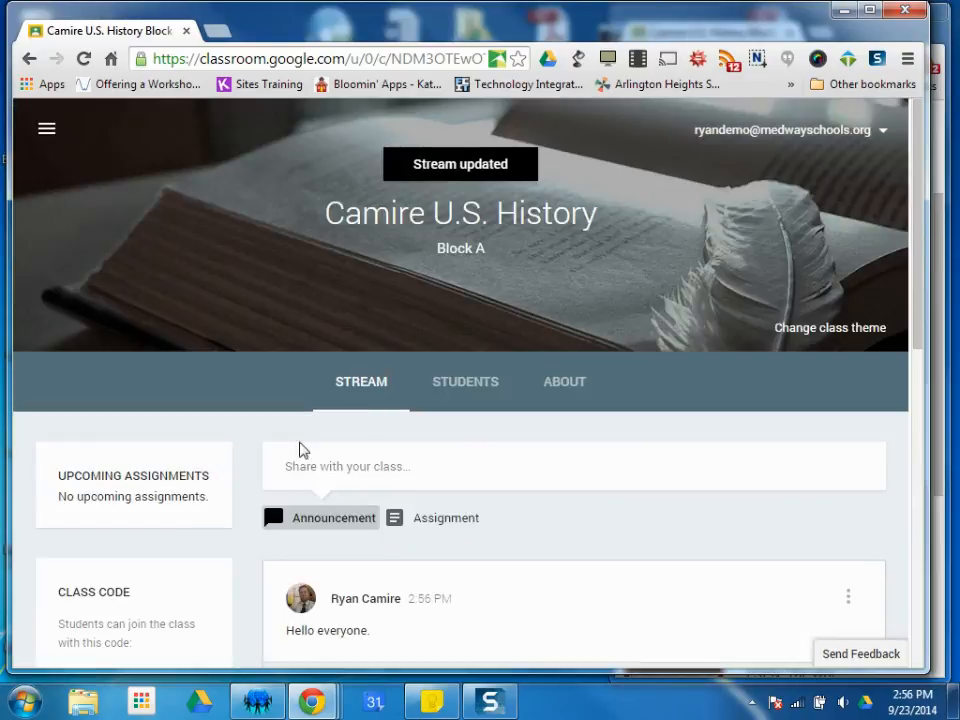
mouse_move(330, 536)
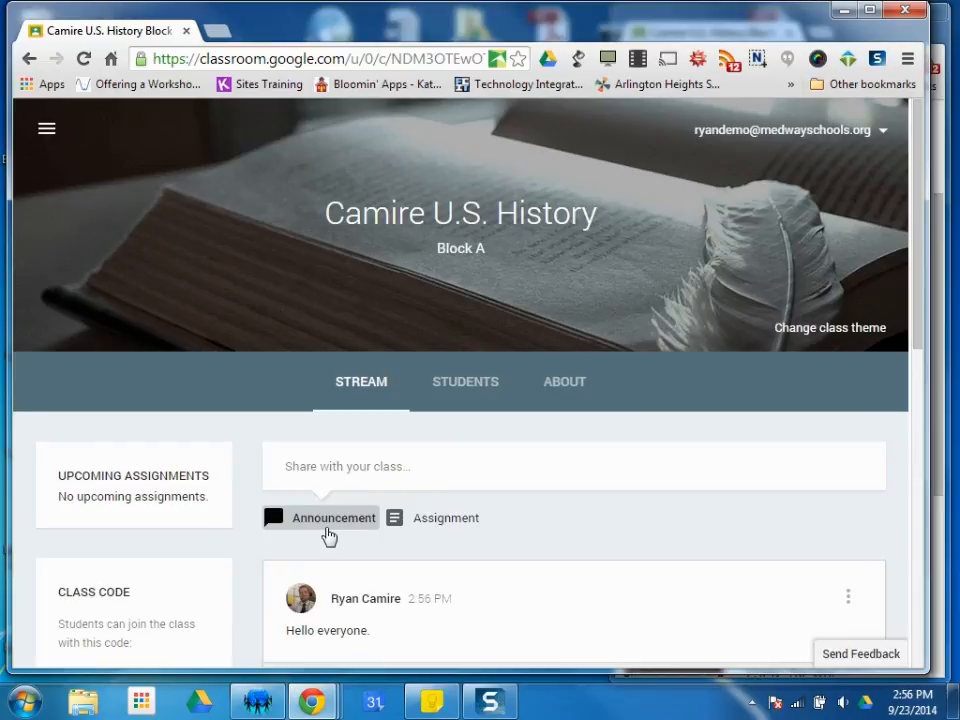
mouse_move(536, 542)
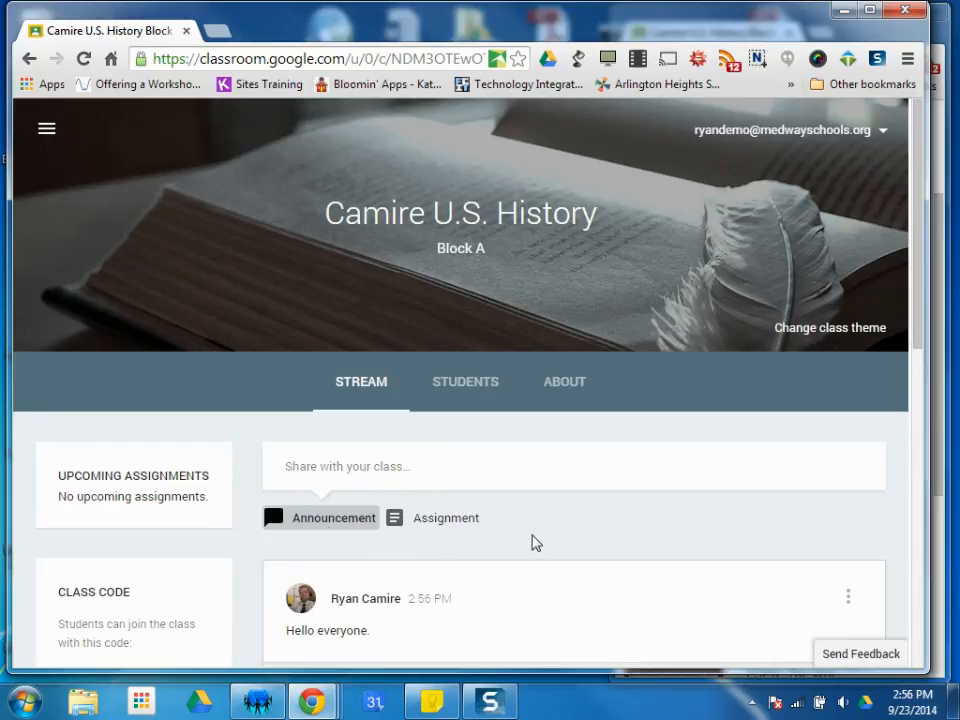
mouse_move(570, 588)
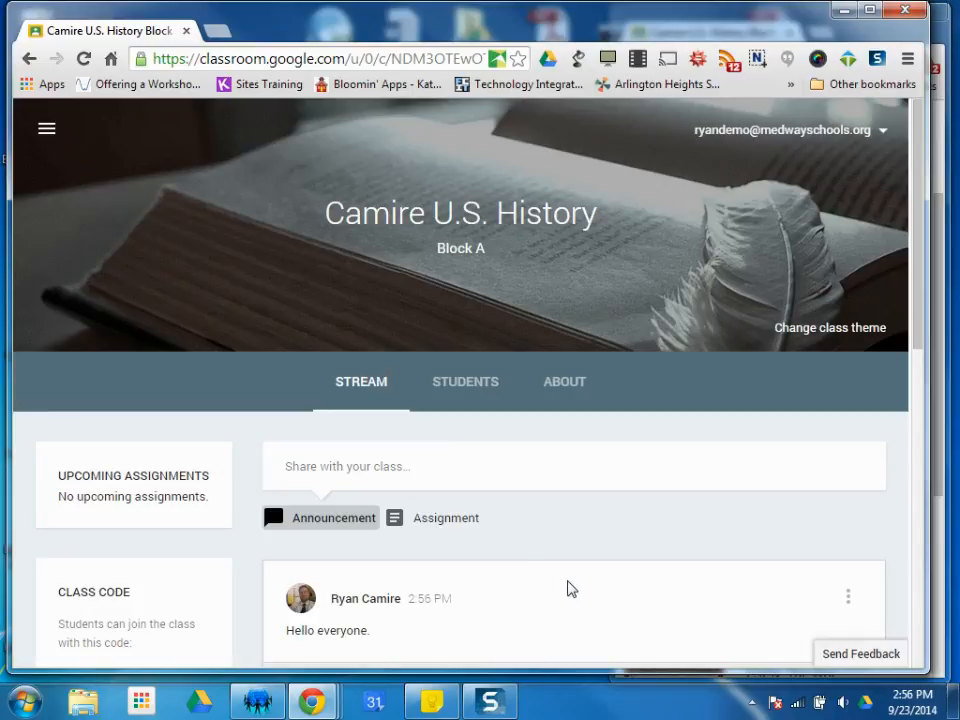